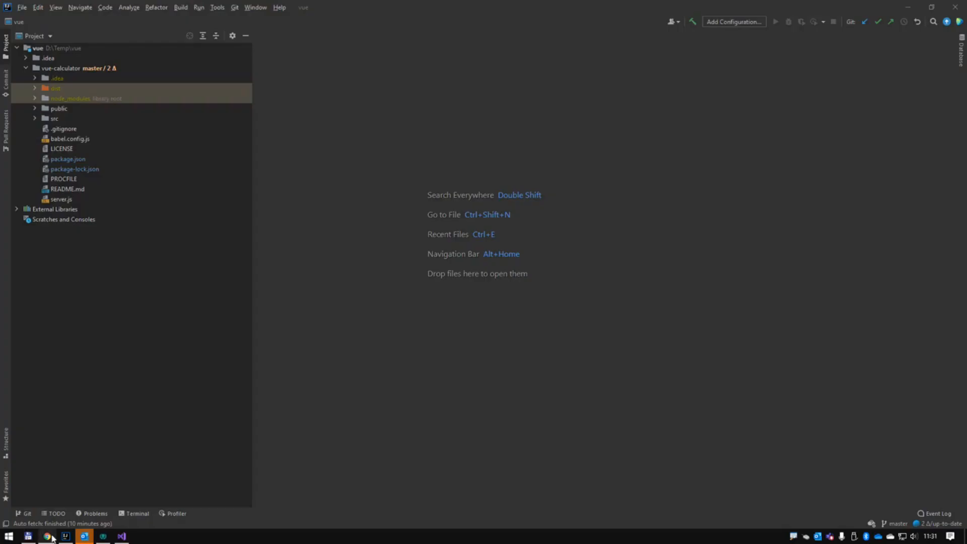
pyautogui.moveTo(47, 536)
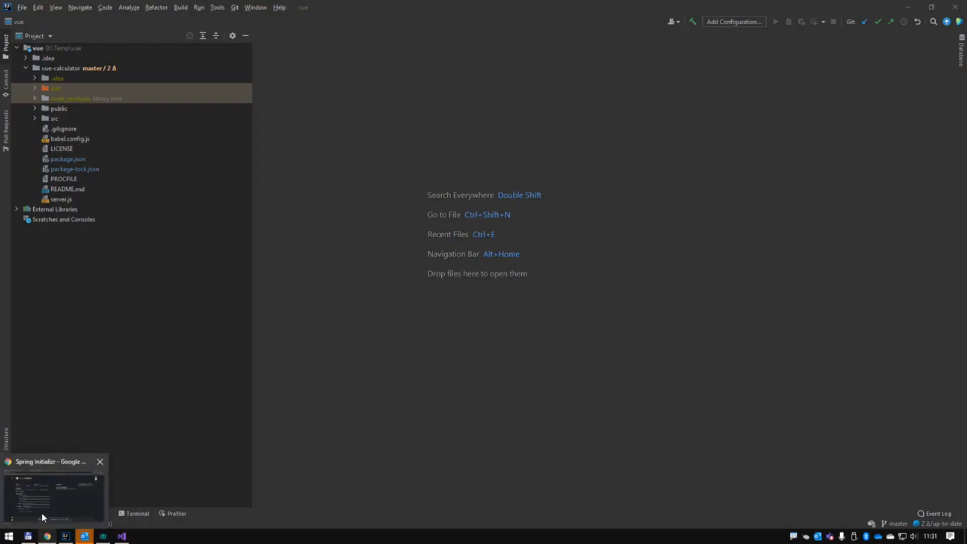
# Step: Switch from IntelliJ IDEA to the Chrome window showing the Spring Initializr demows project
pyautogui.click(54, 487)
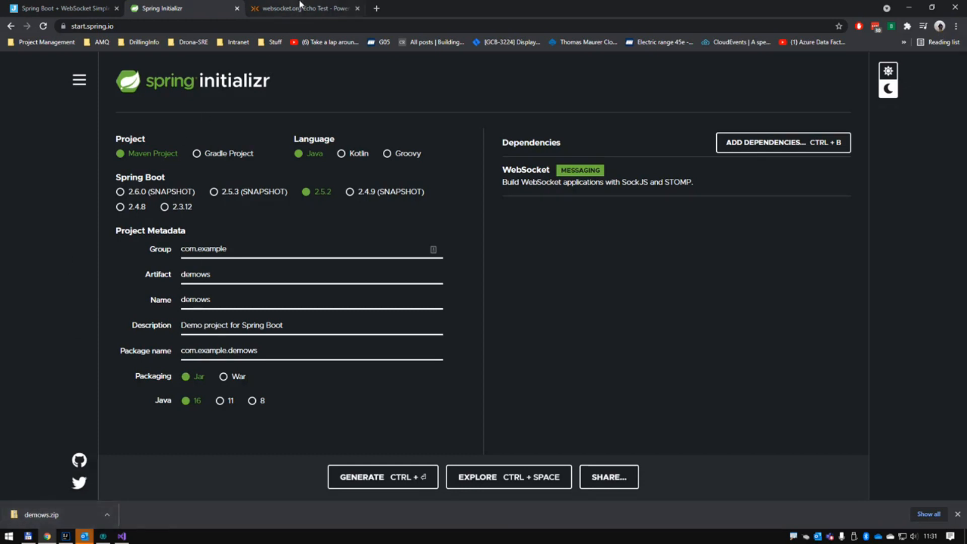
# Step: Bring up the websocket.org Echo Test page and review its sample test code
pyautogui.click(302, 8)
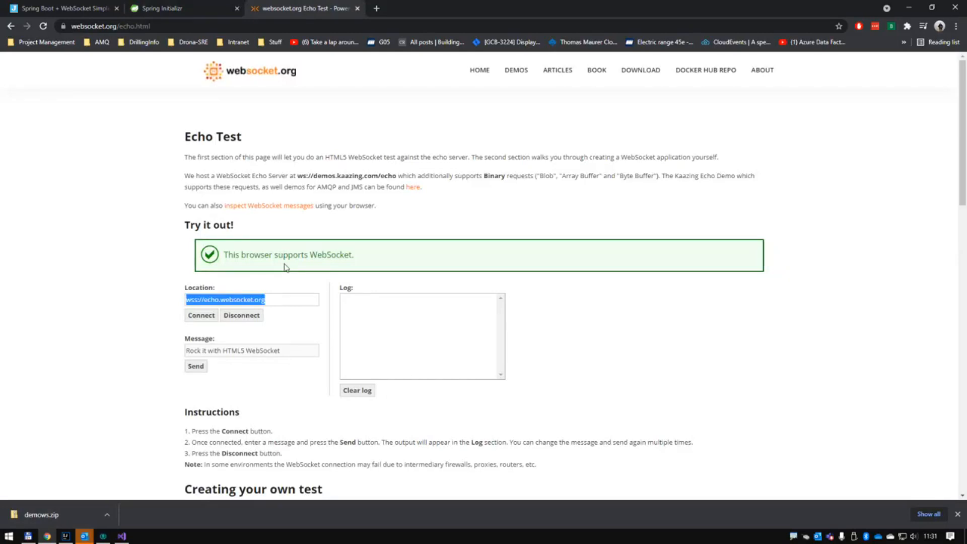
pyautogui.scroll(-3)
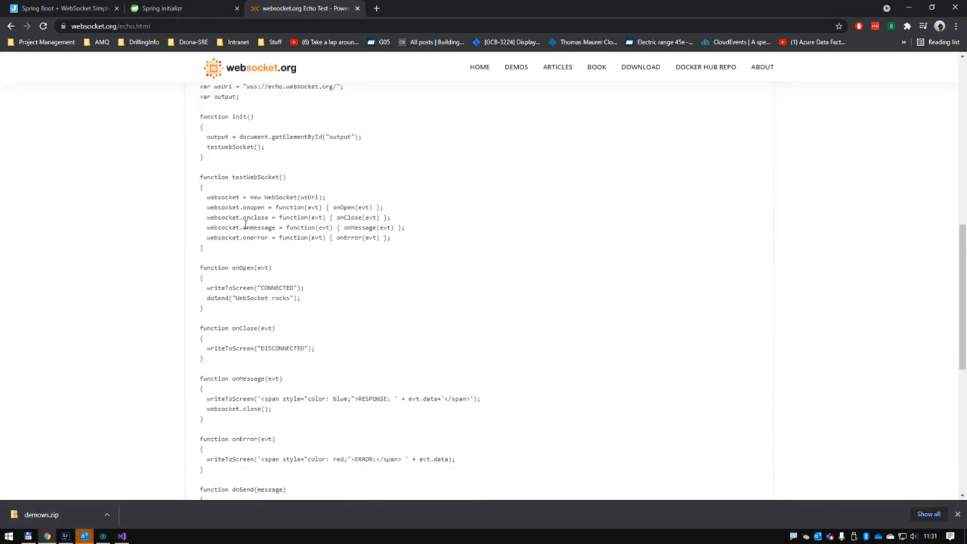
pyautogui.scroll(3)
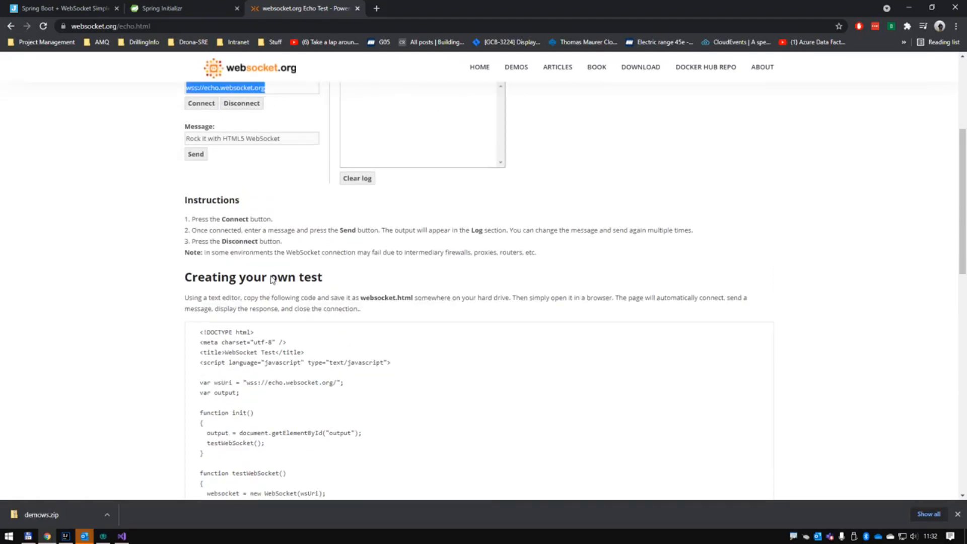
pyautogui.scroll(3)
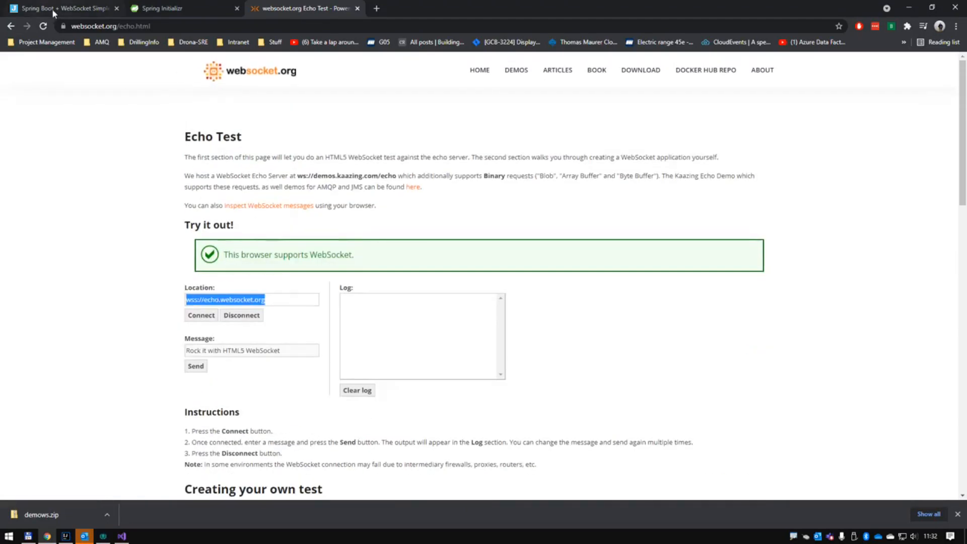
# Step: Review the javainuse tutorial's bootstrap class, SocketTextHandler and WebSocketConfig code
pyautogui.click(61, 8)
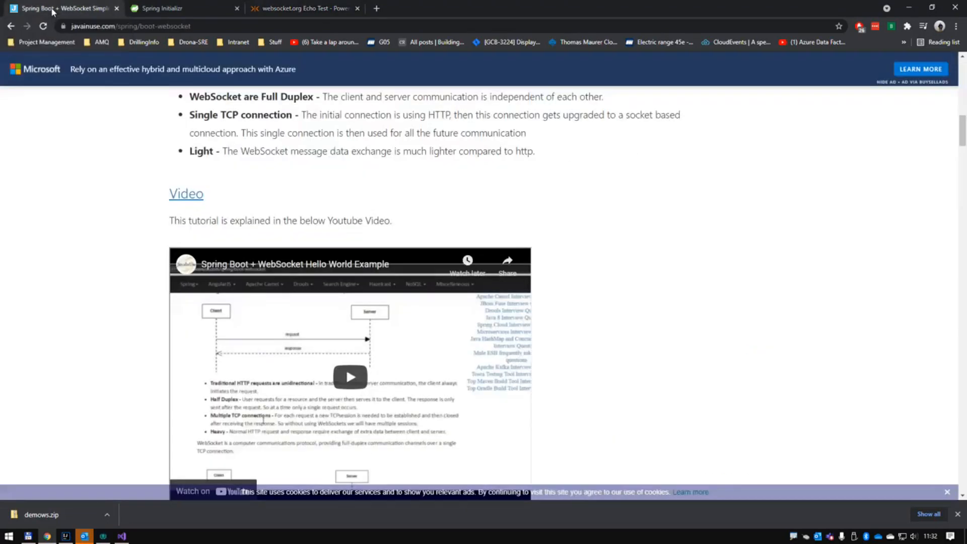
pyautogui.scroll(3)
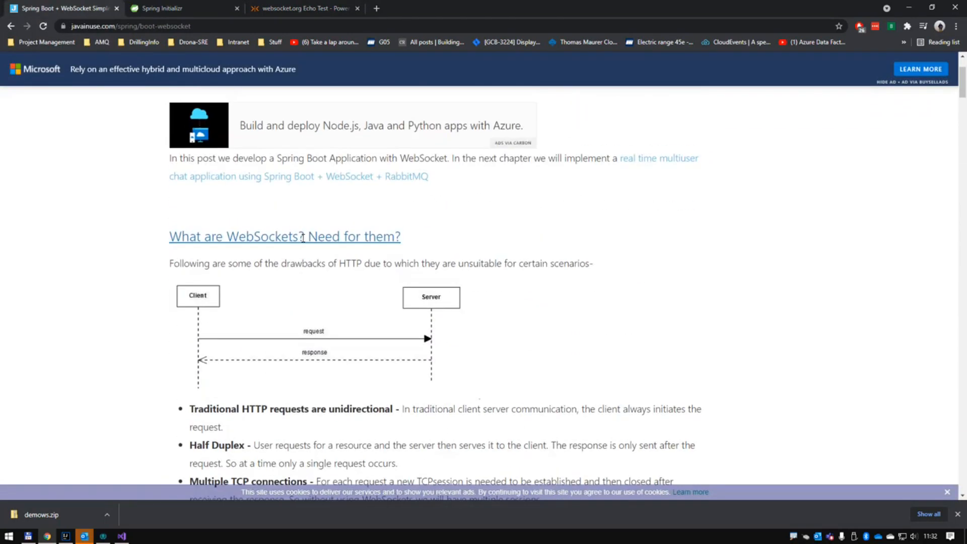
pyautogui.scroll(-3)
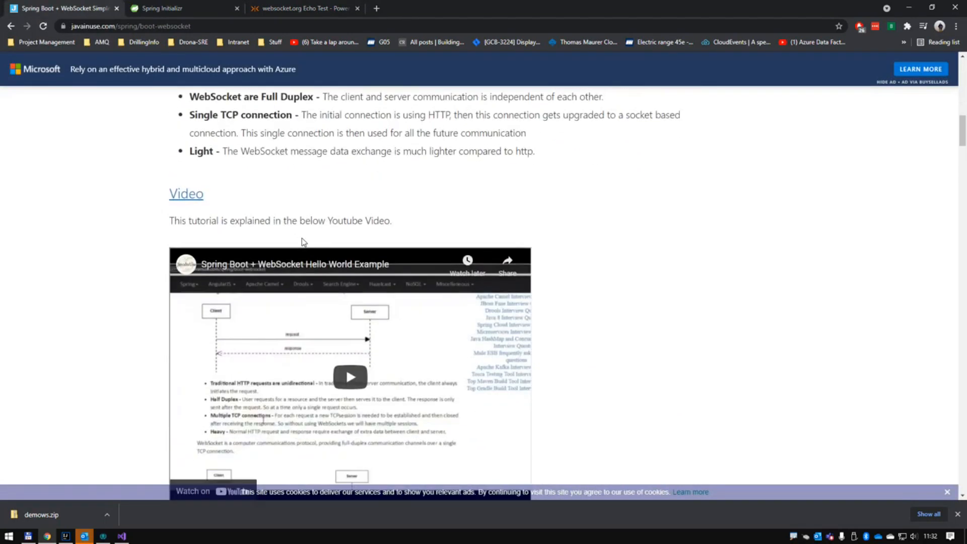
pyautogui.scroll(-3)
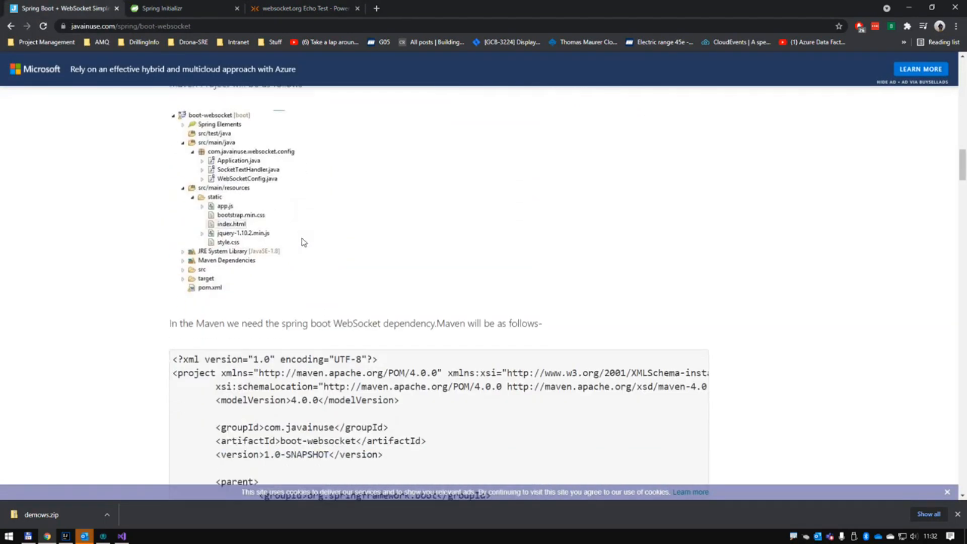
pyautogui.scroll(-3)
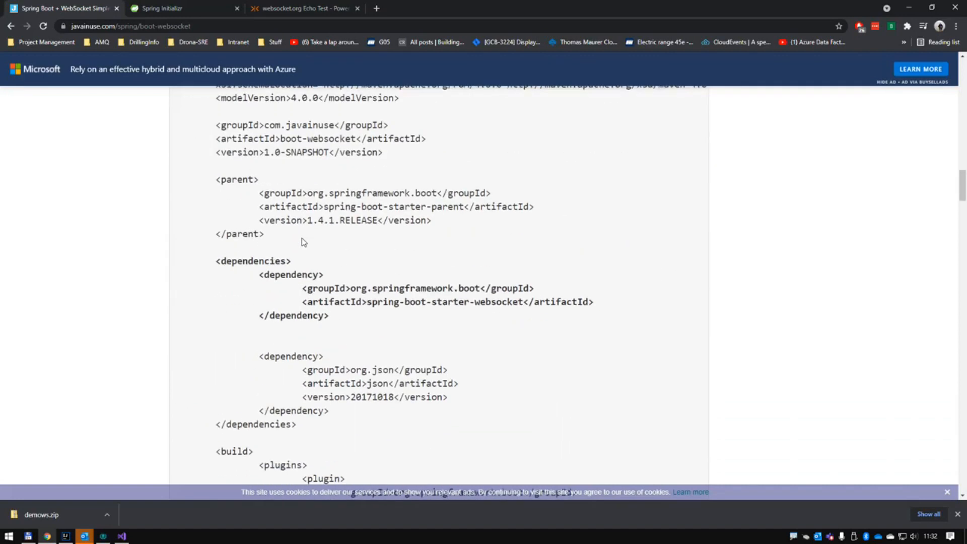
pyautogui.scroll(-3)
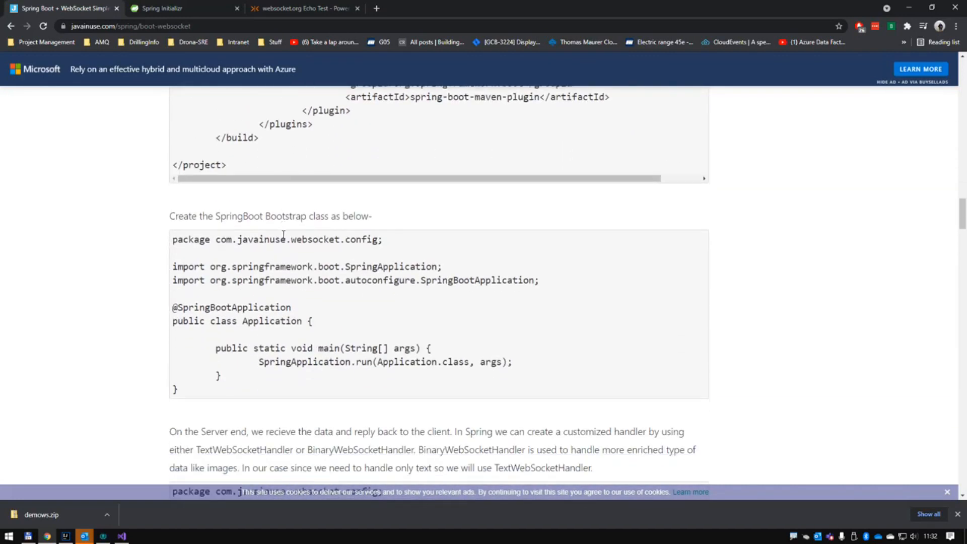
pyautogui.scroll(-3)
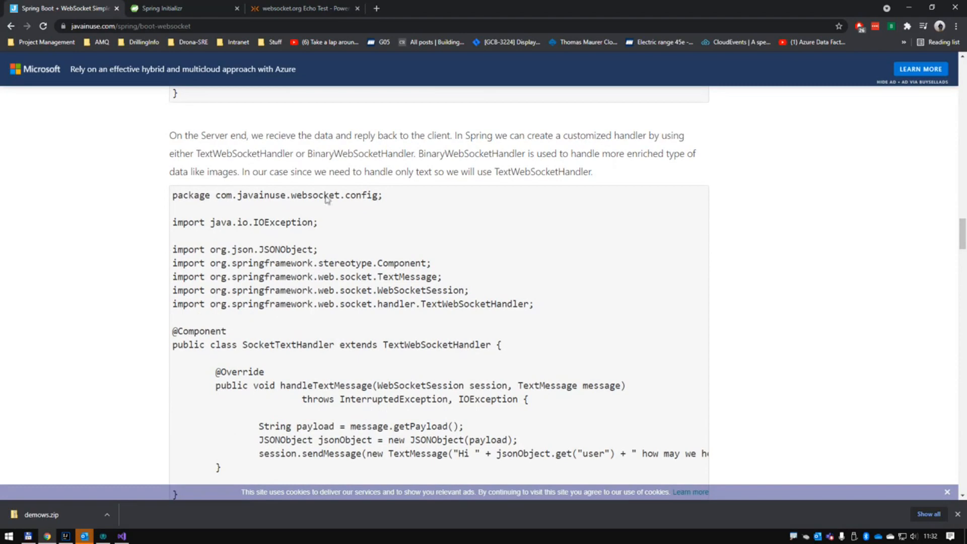
pyautogui.scroll(-3)
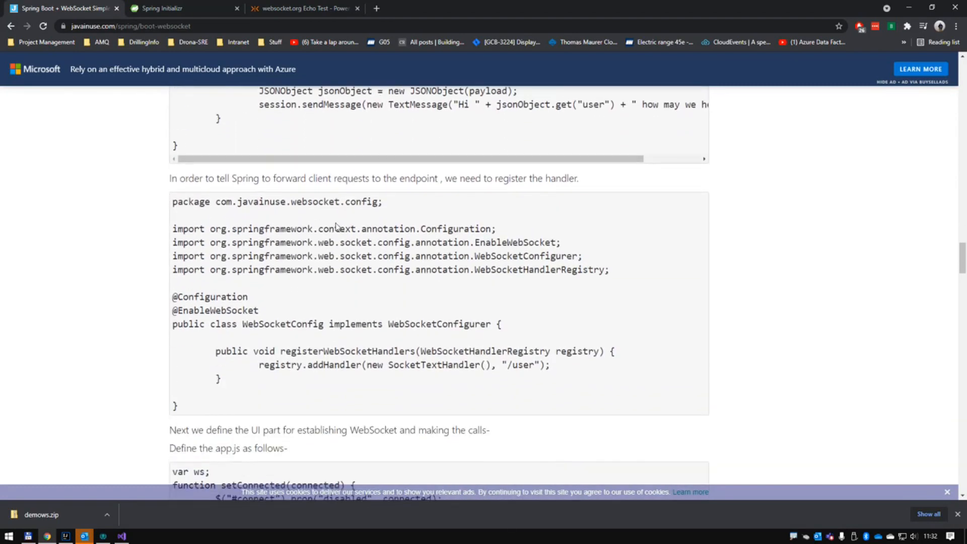
pyautogui.scroll(-3)
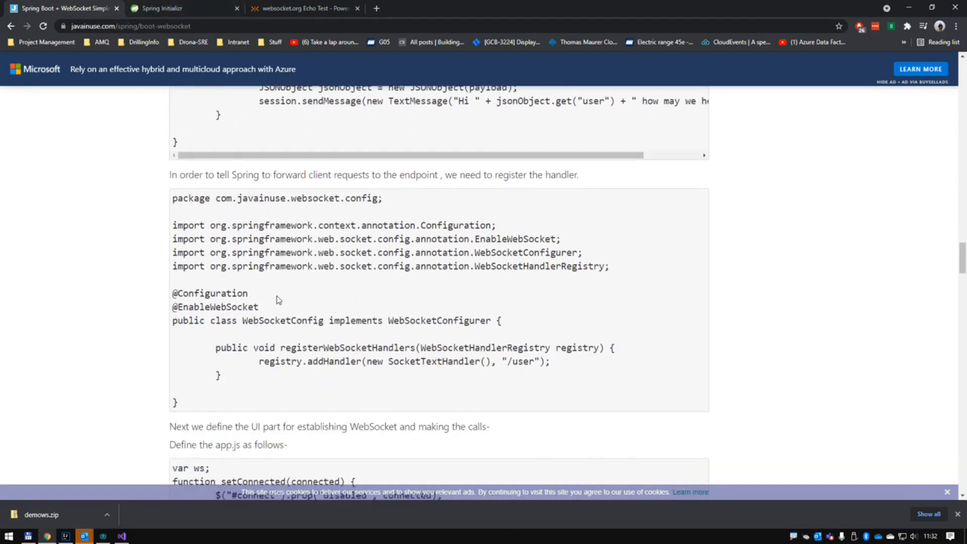
pyautogui.moveTo(298, 309)
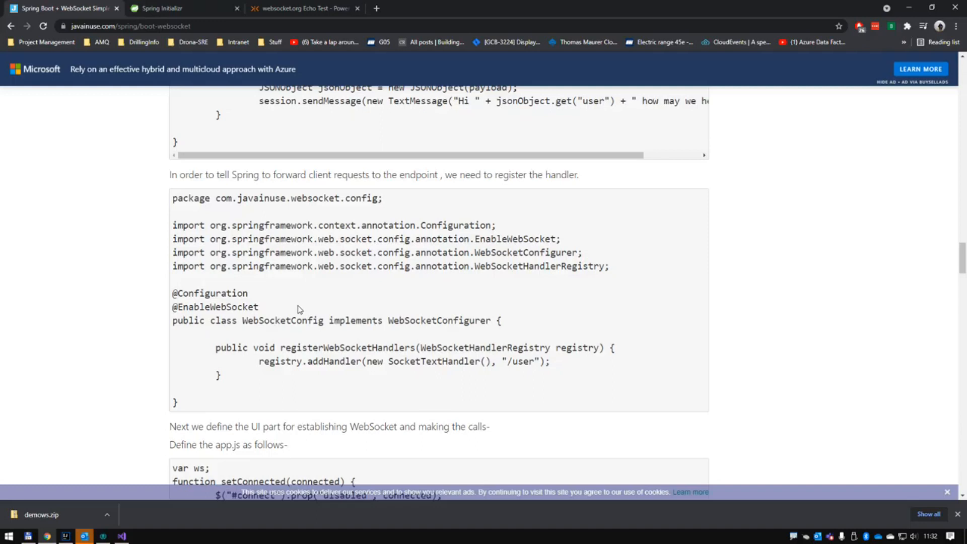
pyautogui.scroll(-3)
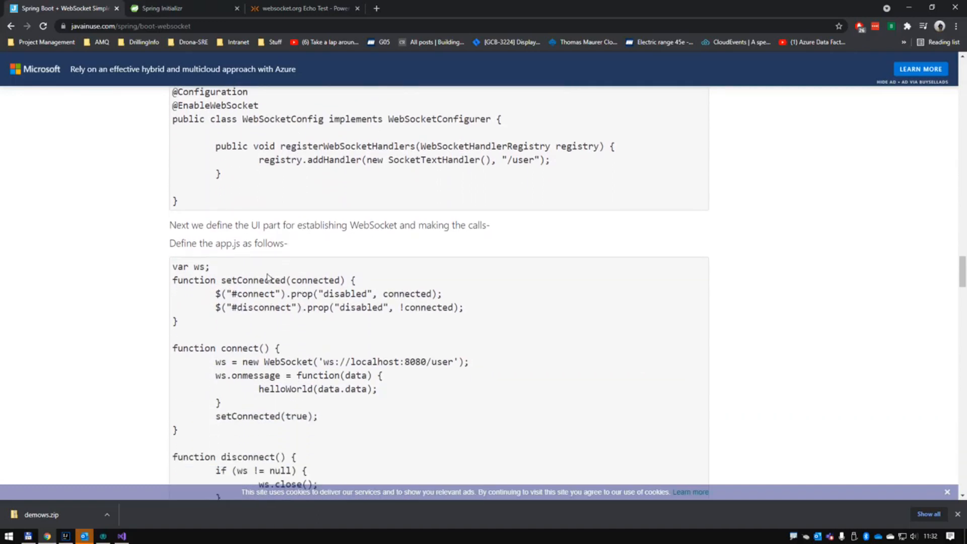
pyautogui.scroll(-3)
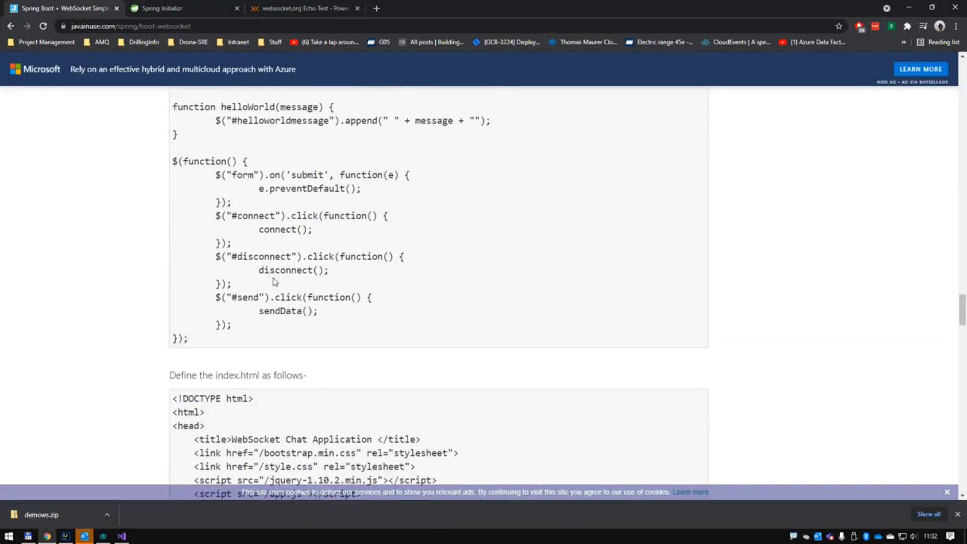
pyautogui.moveTo(302, 8)
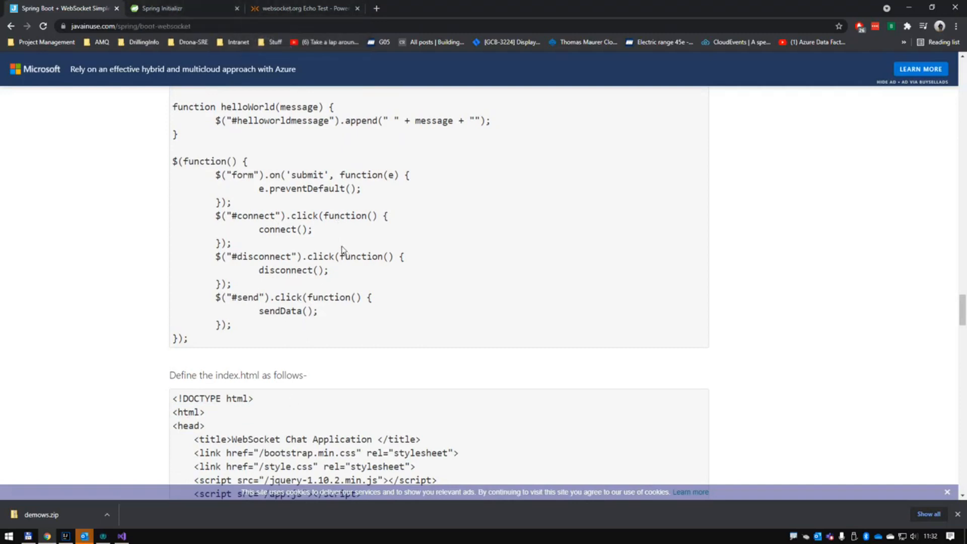
# Step: Recheck the websocket.org echo test page, then return to the tutorial's app.js and index.html code
pyautogui.click(302, 8)
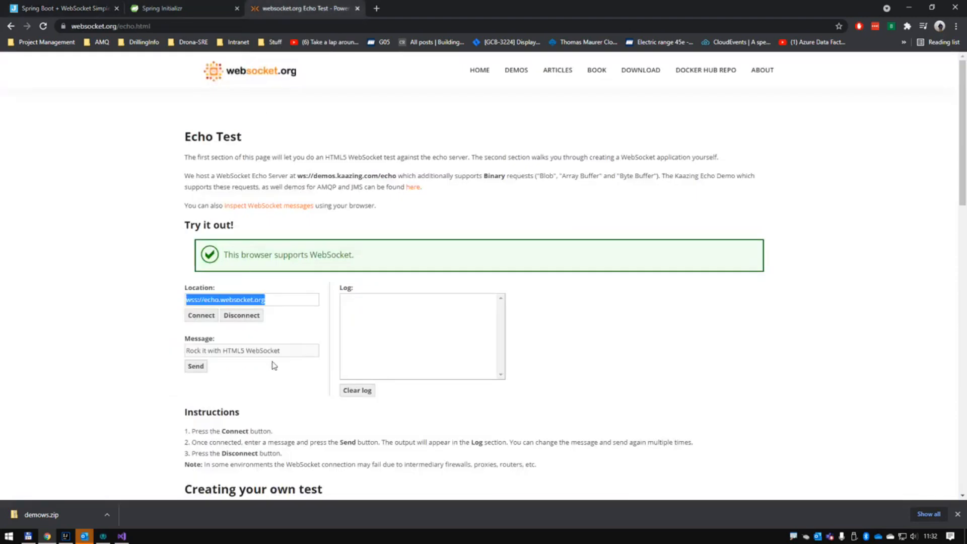
pyautogui.scroll(-3)
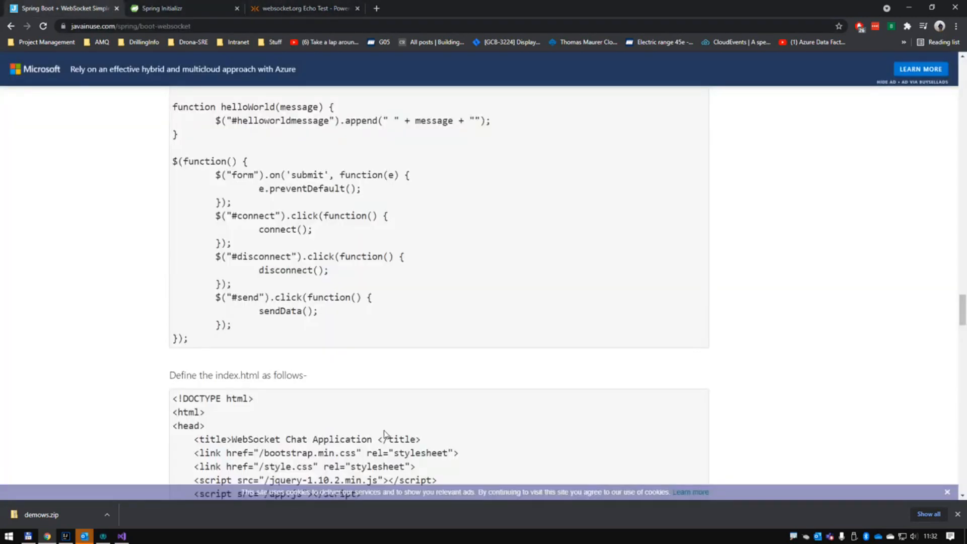
pyautogui.scroll(-3)
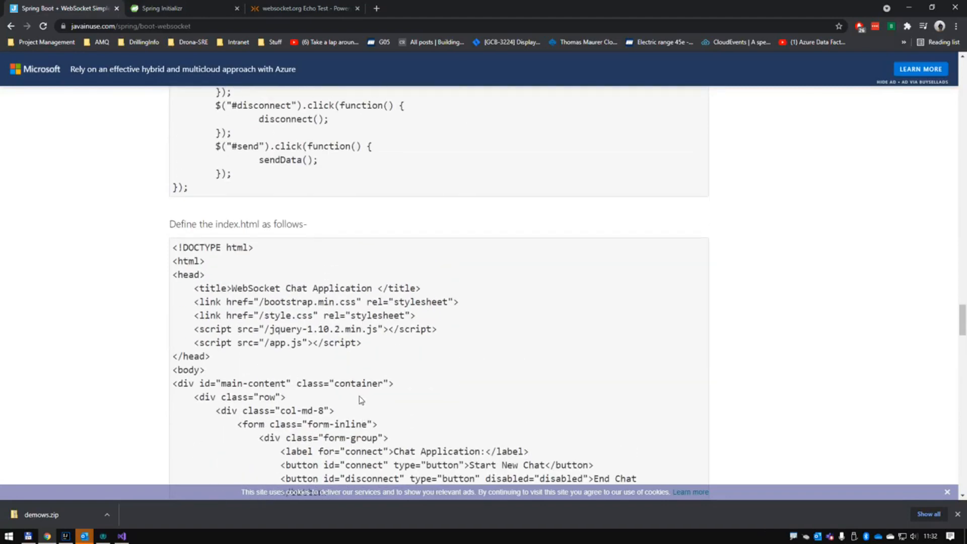
pyautogui.scroll(3)
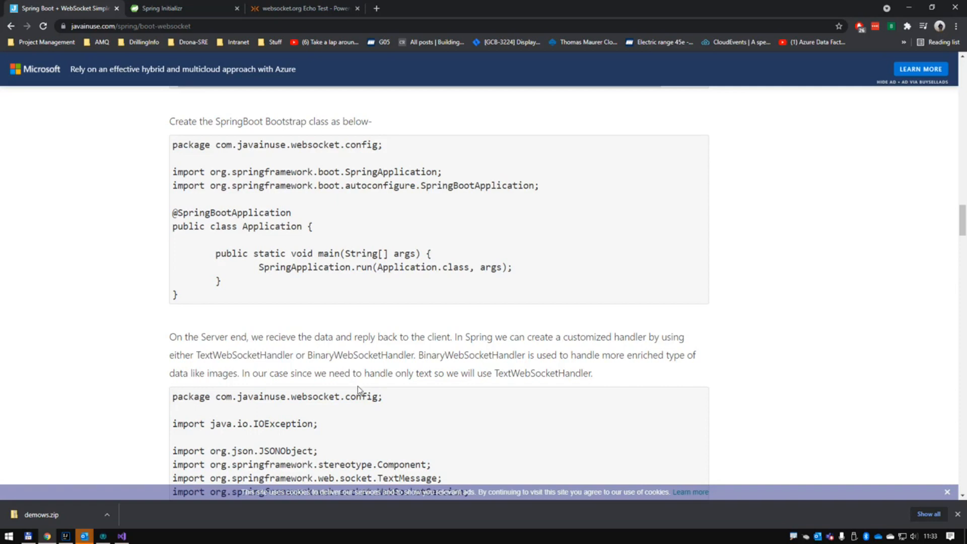
pyautogui.scroll(-3)
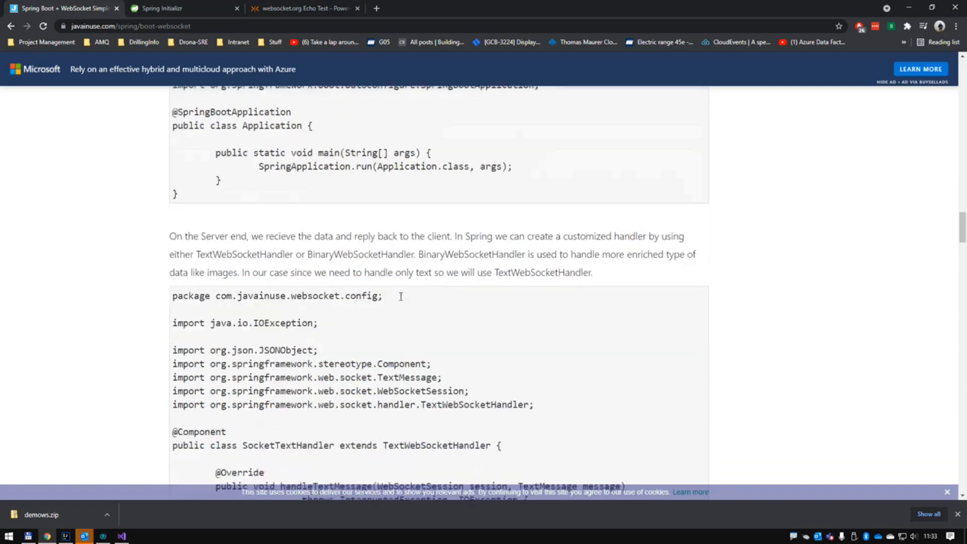
pyautogui.scroll(-3)
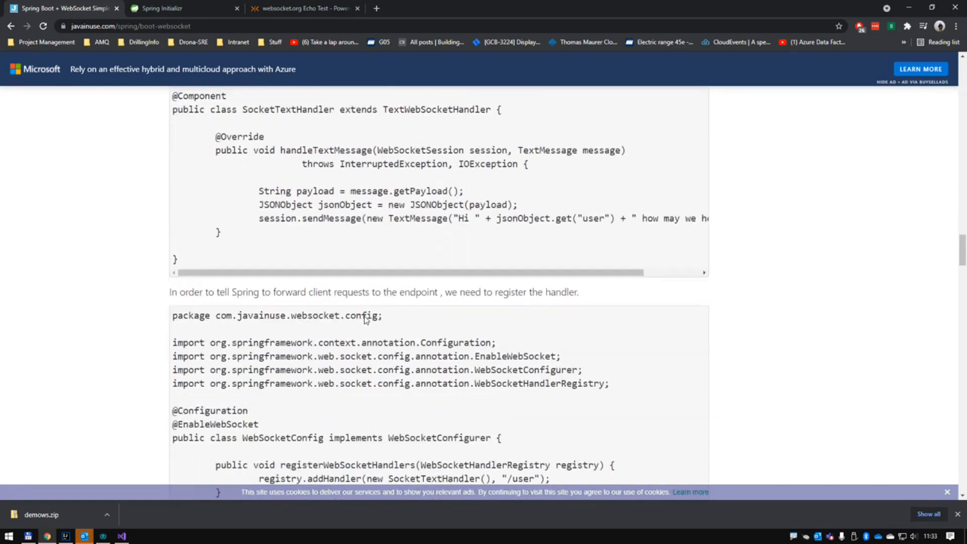
pyautogui.scroll(-3)
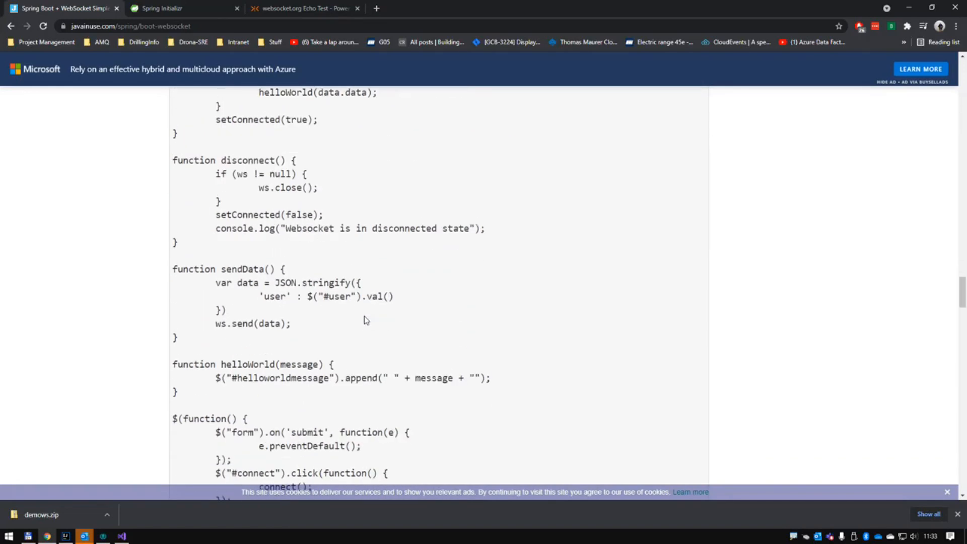
pyautogui.scroll(-3)
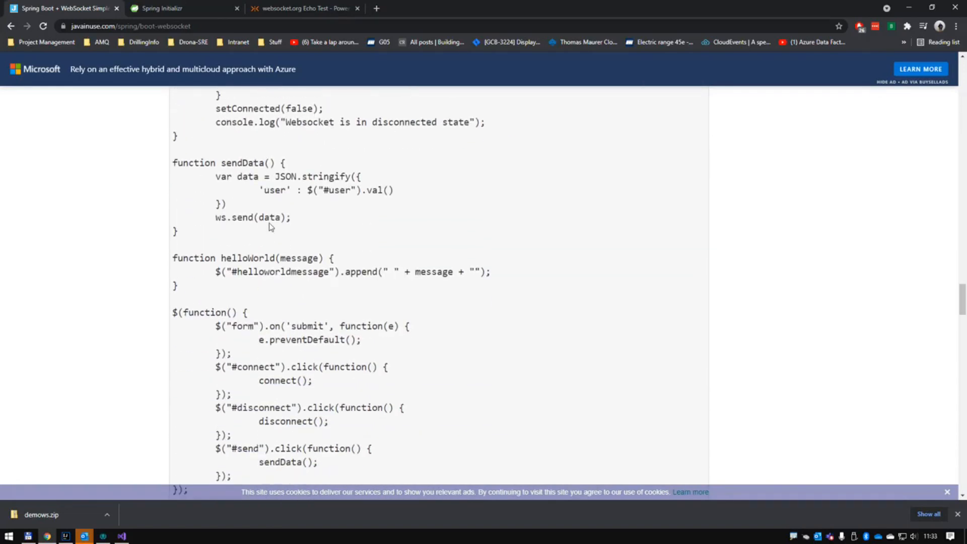
pyautogui.scroll(3)
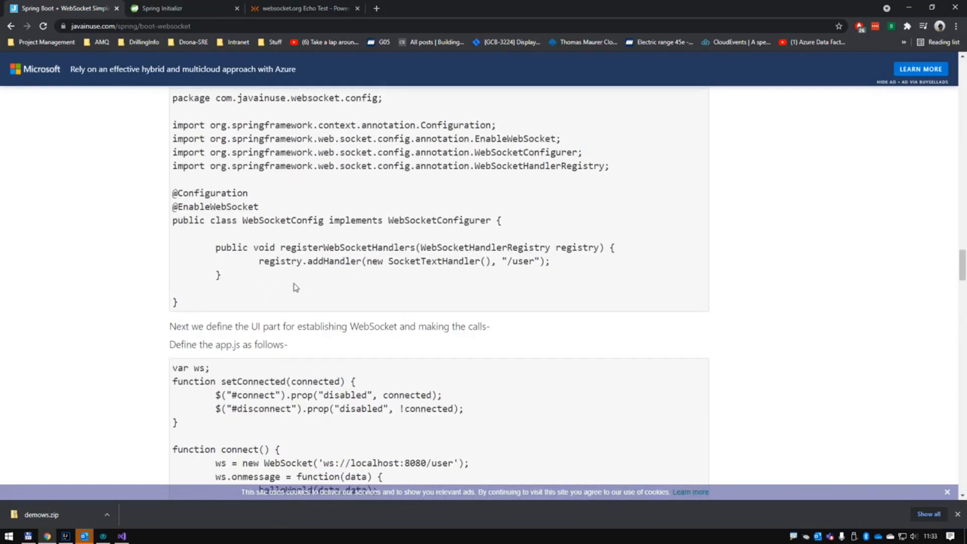
pyautogui.scroll(3)
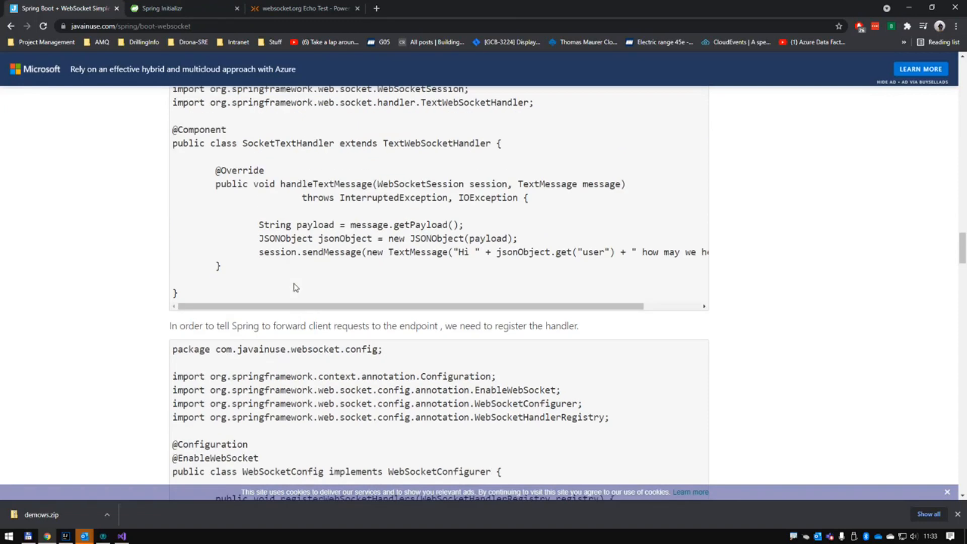
pyautogui.moveTo(145, 19)
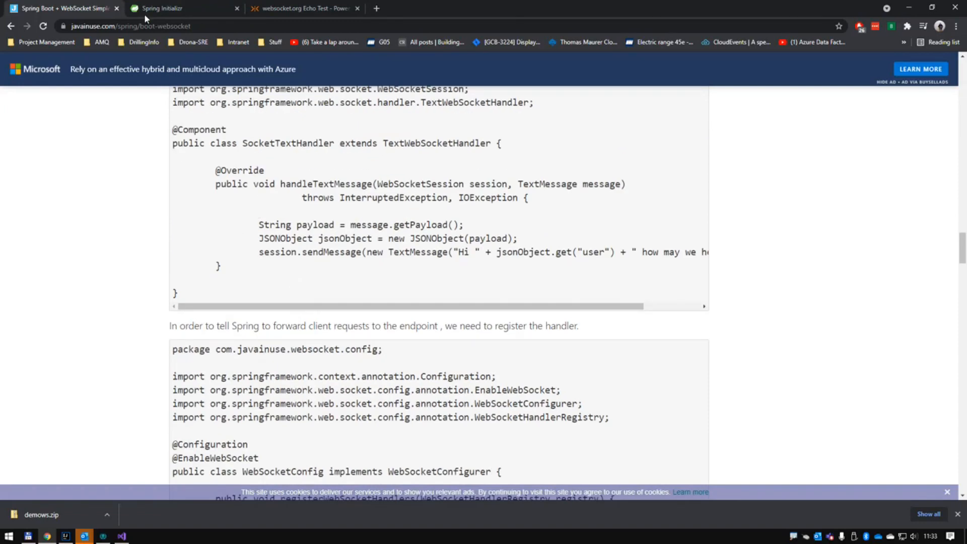
# Step: Dismiss the download notice, review Add Dependencies, and generate demows.zip with only WebSocket
pyautogui.click(167, 8)
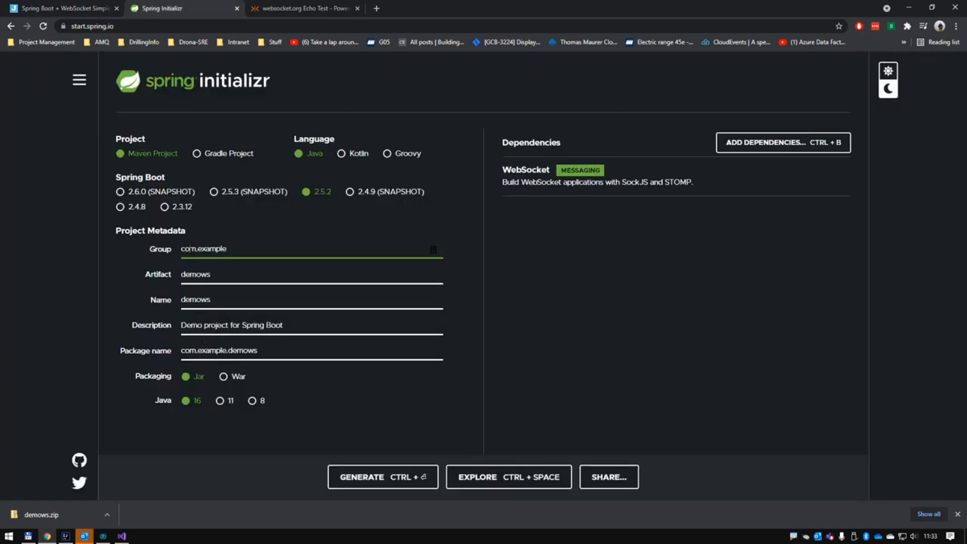
pyautogui.moveTo(316, 221)
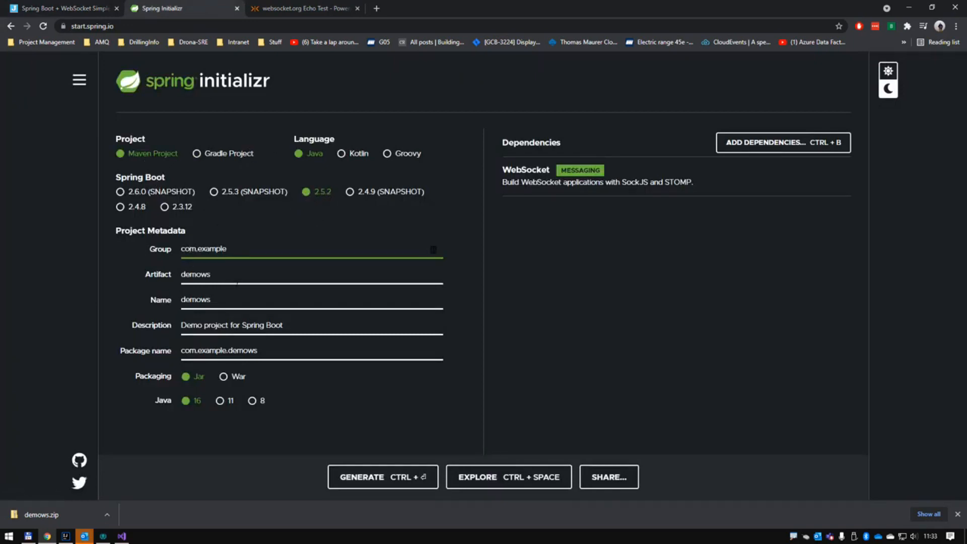
pyautogui.moveTo(294, 373)
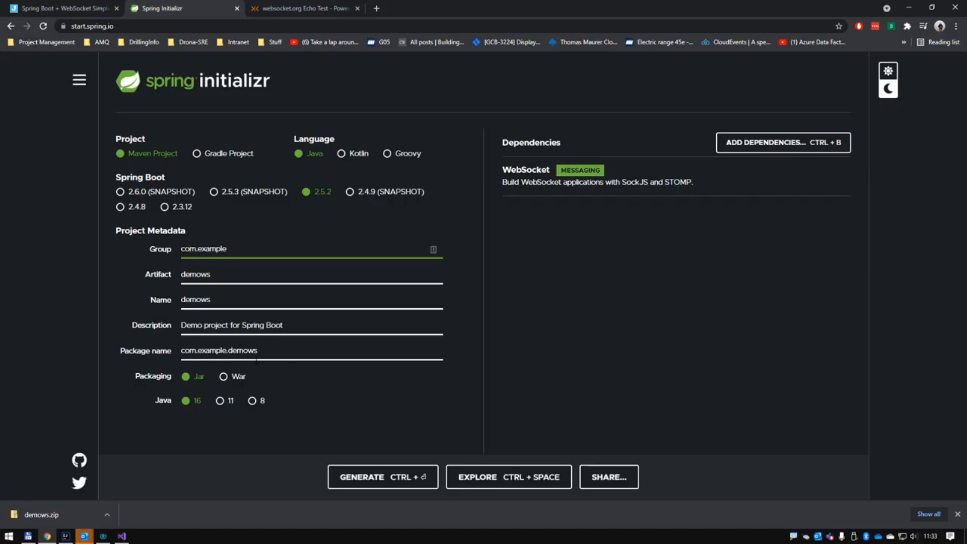
pyautogui.moveTo(453, 327)
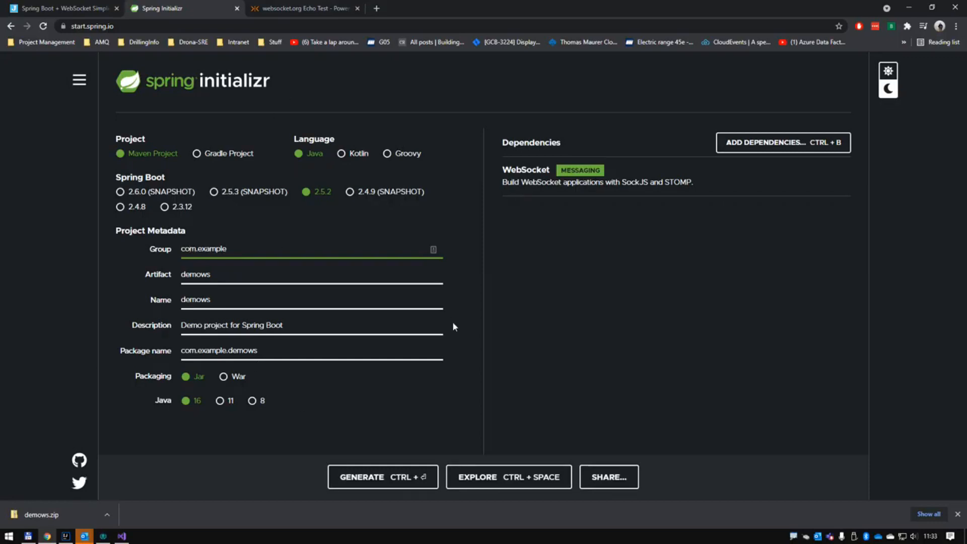
pyautogui.moveTo(354, 476)
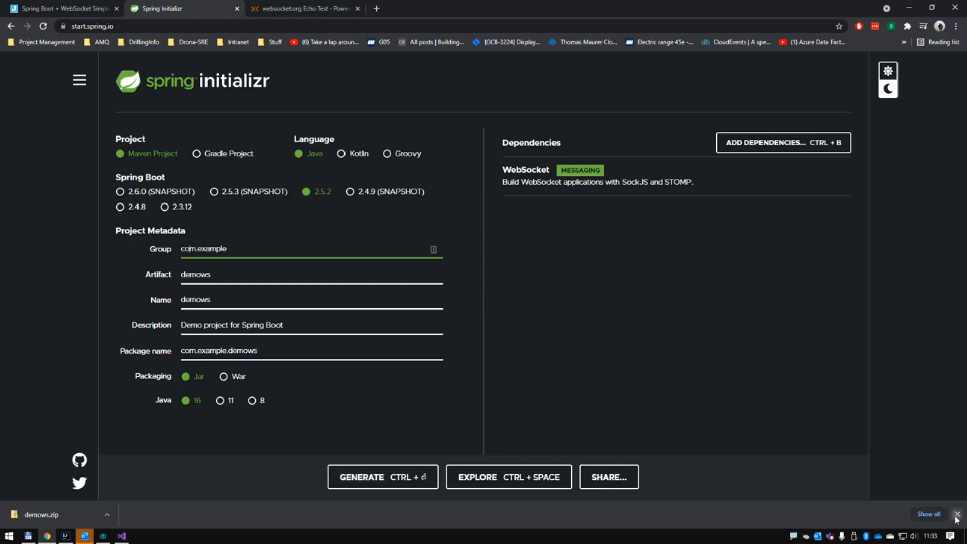
pyautogui.click(956, 513)
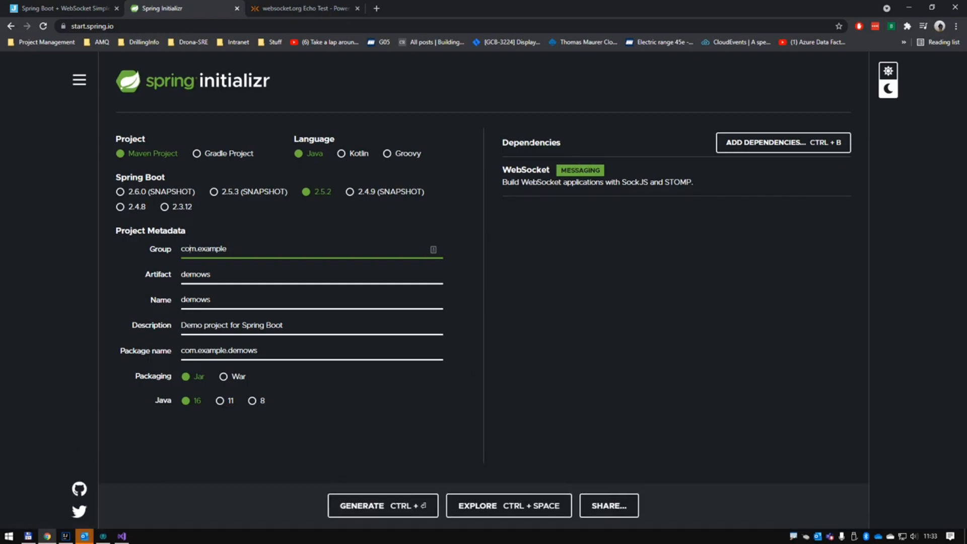
pyautogui.moveTo(583, 185)
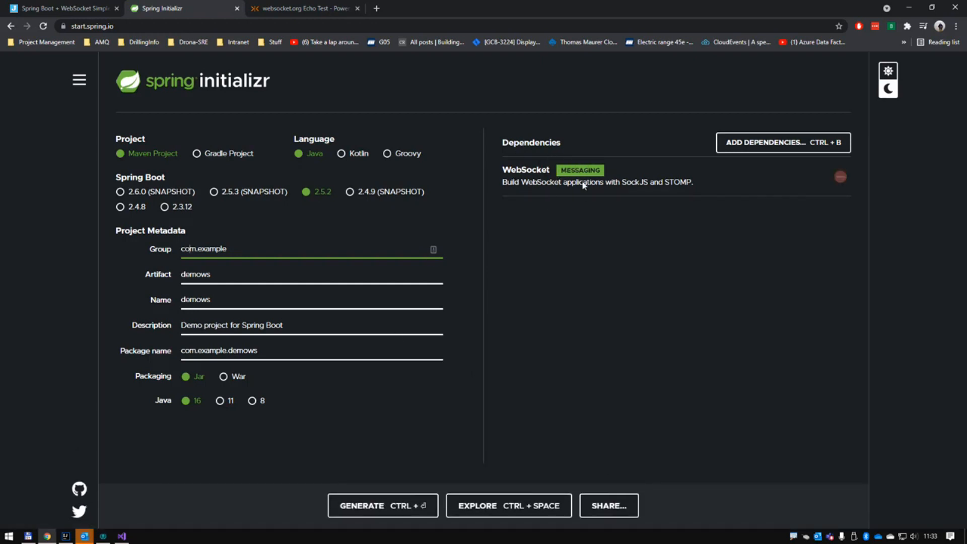
pyautogui.click(782, 142)
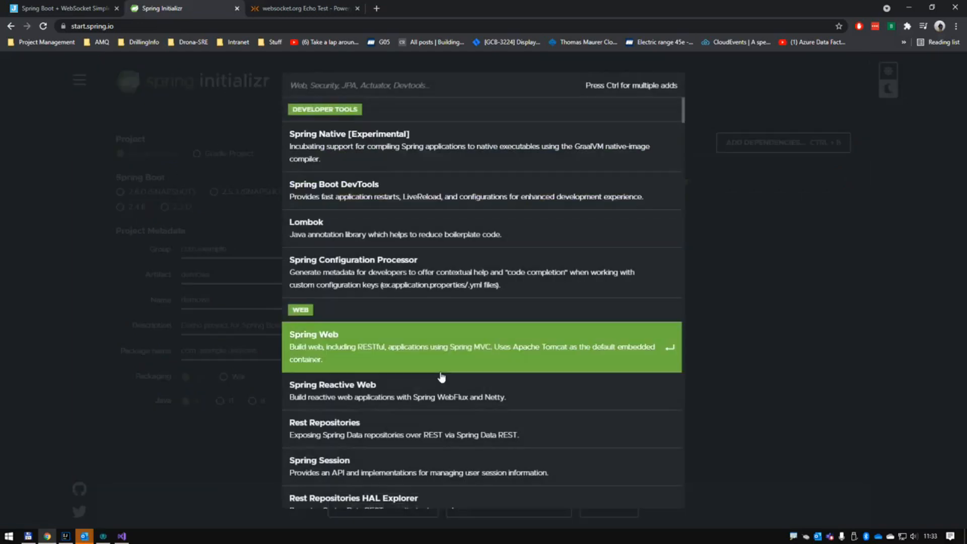
pyautogui.moveTo(420, 305)
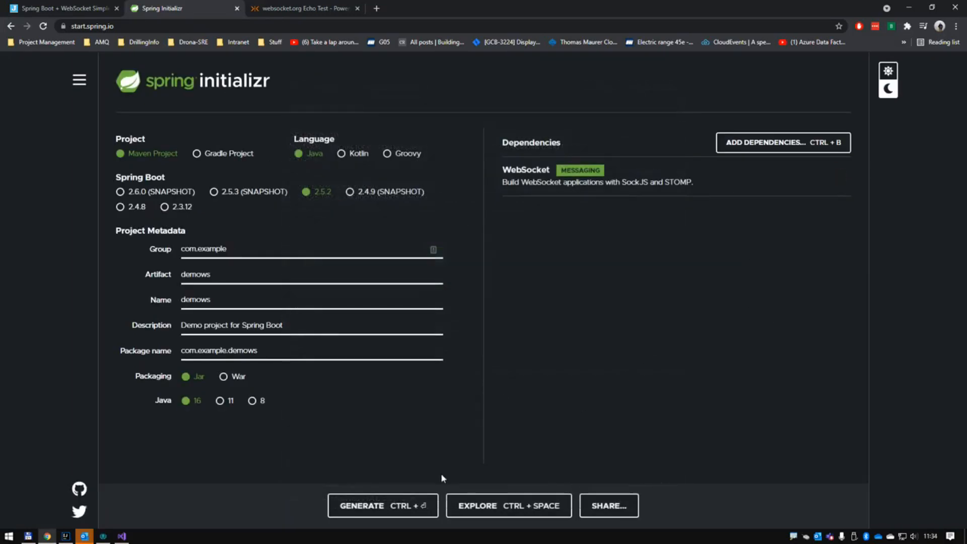
pyautogui.click(362, 505)
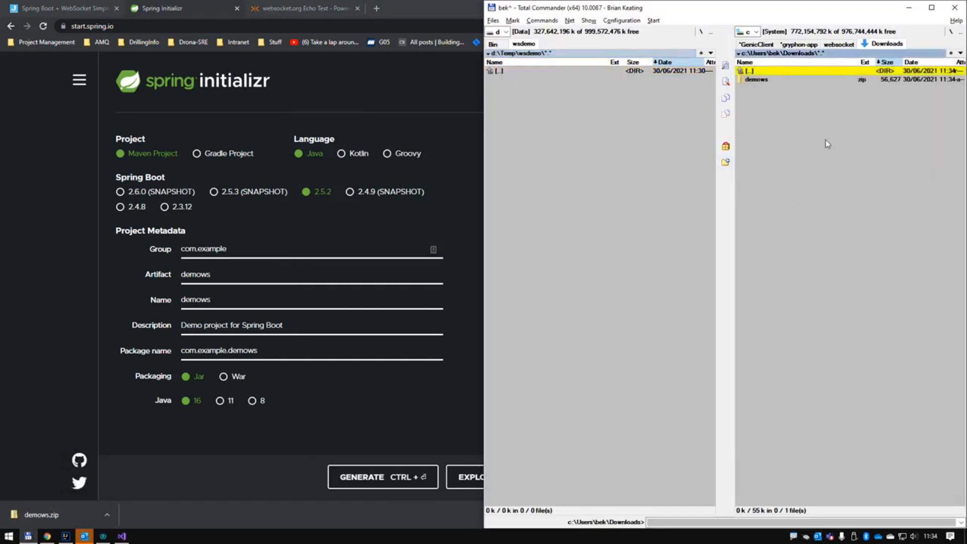
# Step: Unpack demows.zip from Downloads into d:\Temp\wsdemo and enter the demows folder
pyautogui.doubleClick(756, 79)
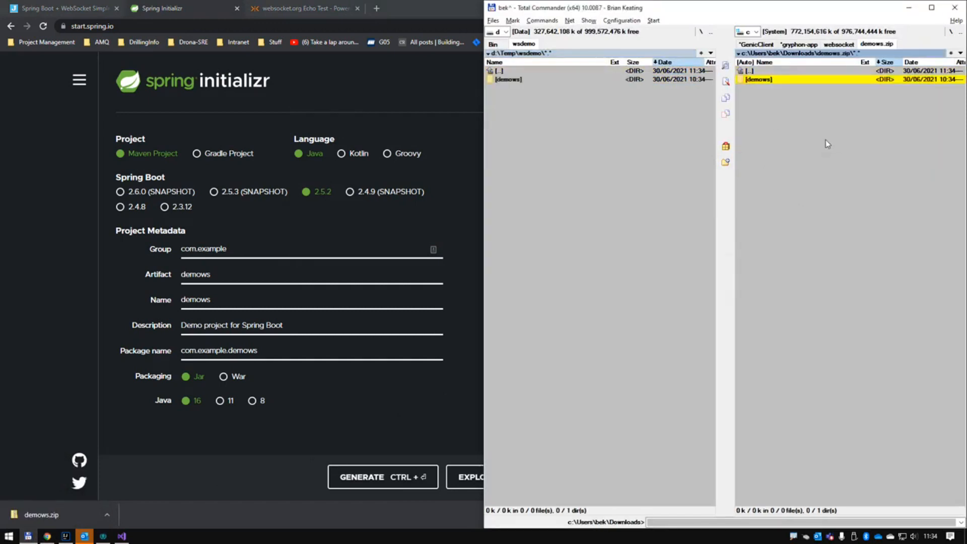
pyautogui.doubleClick(508, 79)
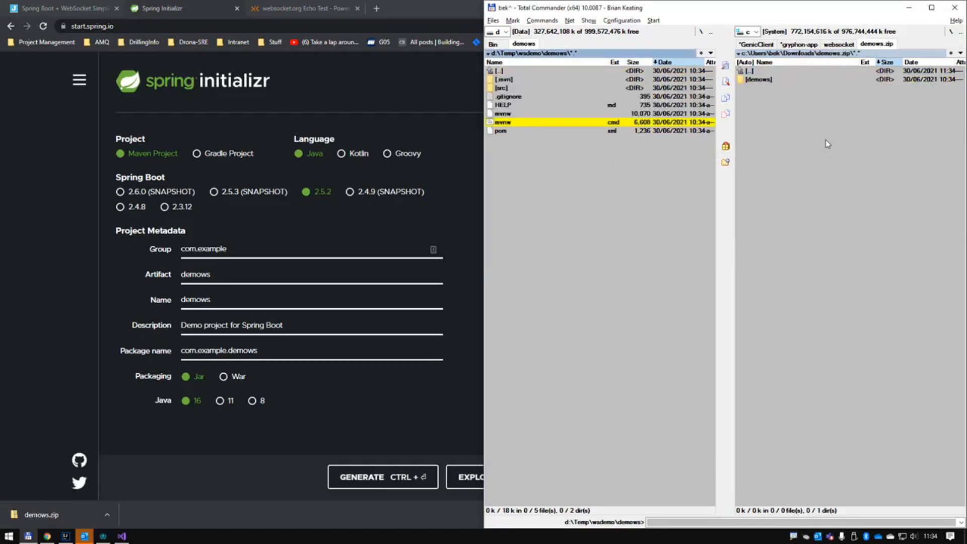
pyautogui.click(500, 130)
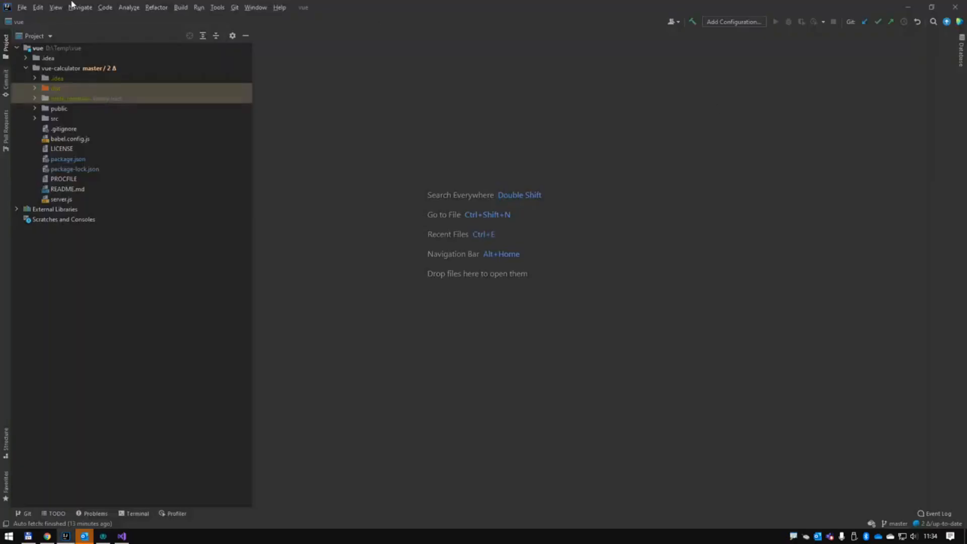
pyautogui.moveTo(17, 16)
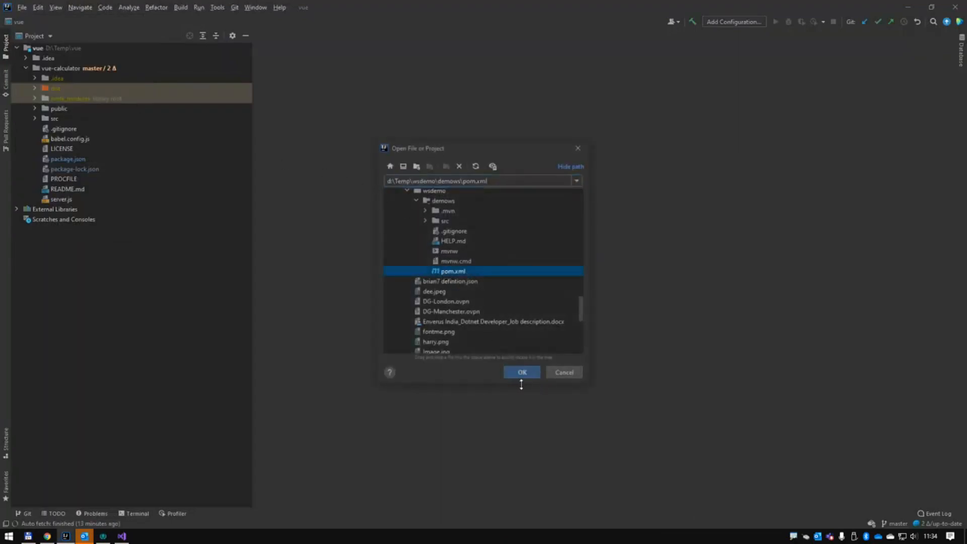
# Step: Choose d:\Temp\wsdemo\demows\pom.xml in IntelliJ's File > Open dialog
pyautogui.click(522, 372)
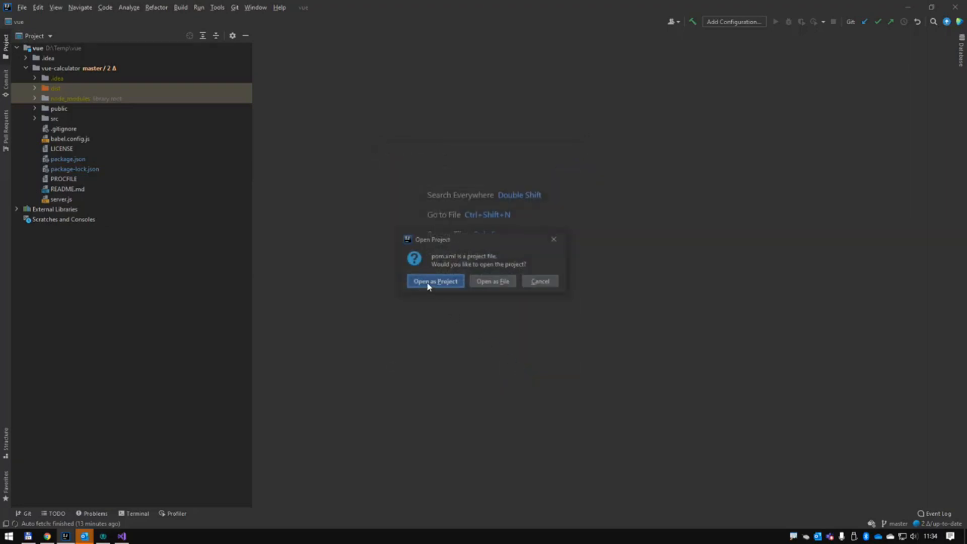
# Step: Open the demows pom.xml as a project in the current IntelliJ window
pyautogui.click(435, 280)
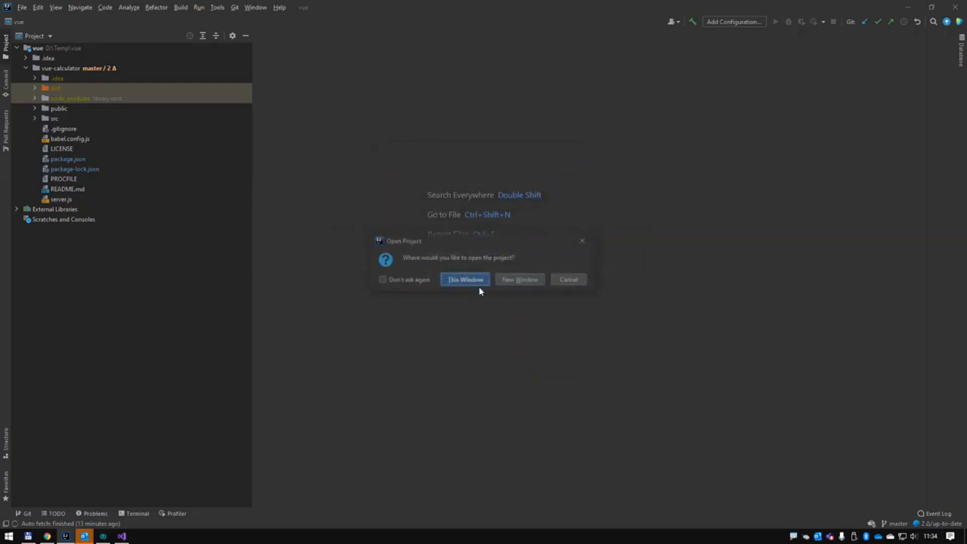
pyautogui.click(463, 279)
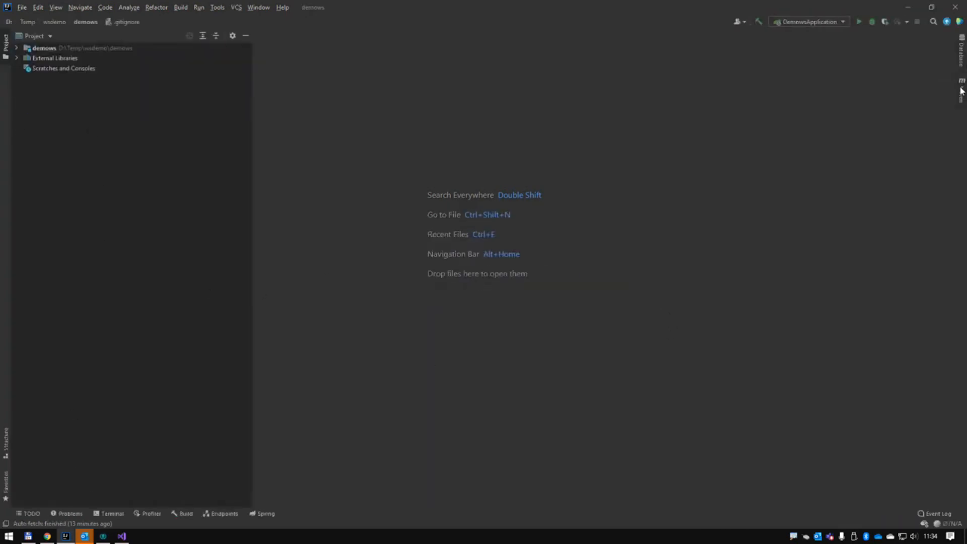
# Step: Run the Maven Lifecycle install goal for demows, finishing with BUILD SUCCESS
pyautogui.click(960, 90)
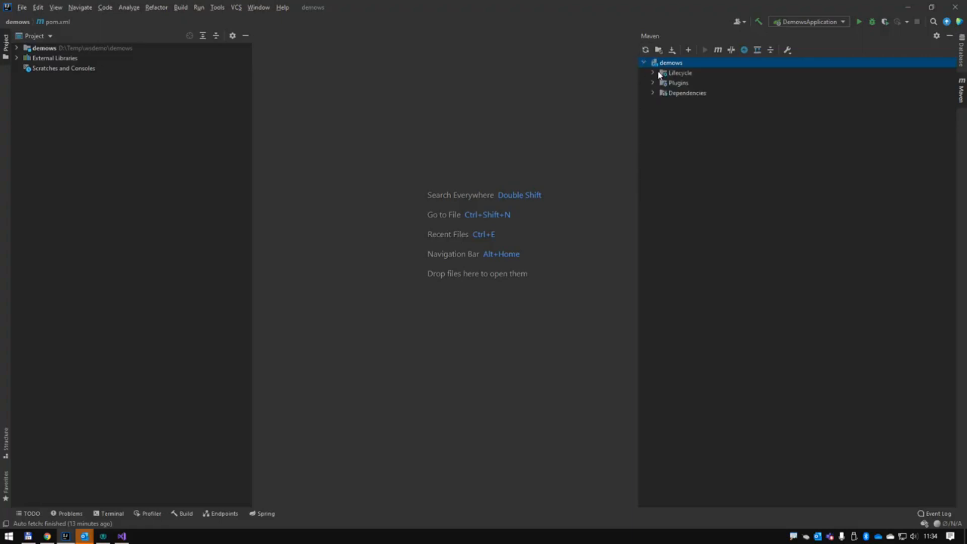
pyautogui.click(651, 73)
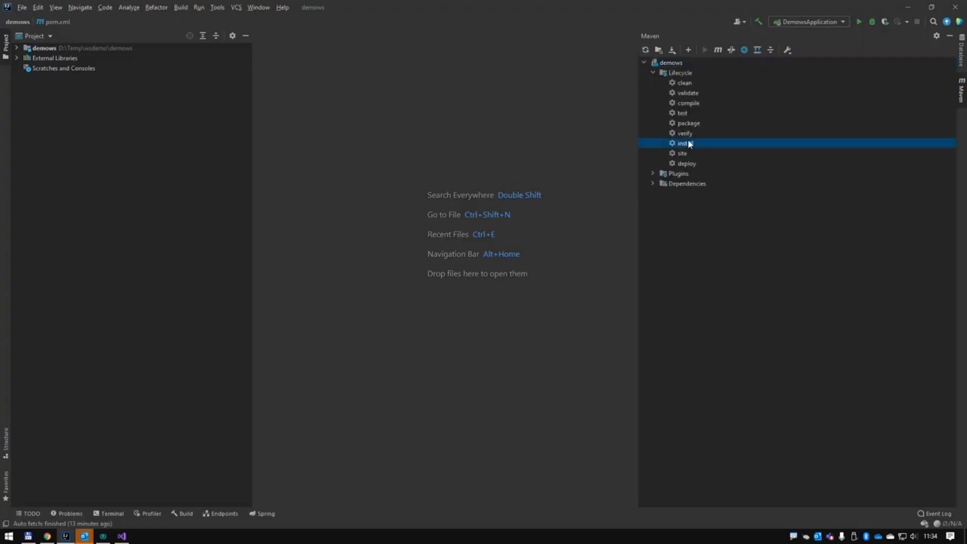
pyautogui.doubleClick(683, 142)
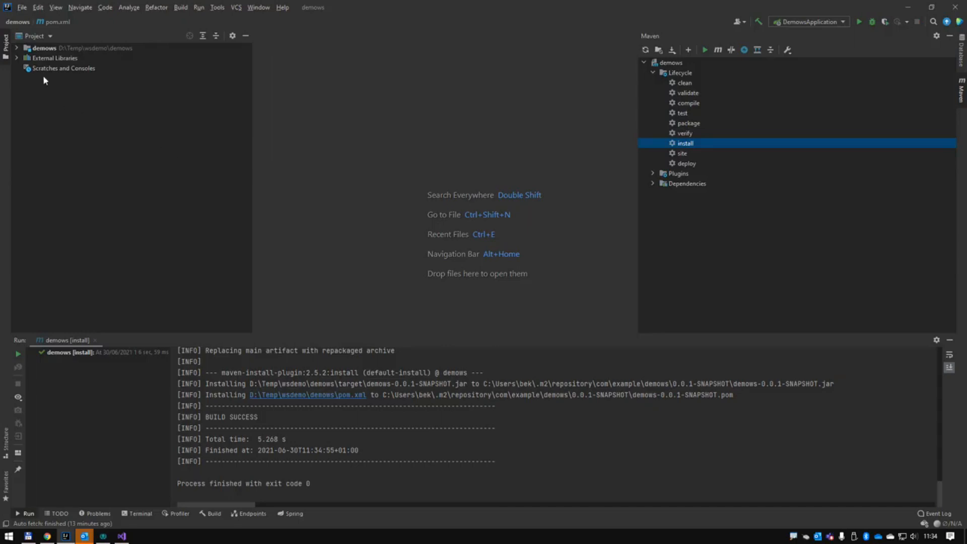
# Step: Expand demows > src > main > java > com.example.demows and open DemowsApplication
pyautogui.click(17, 48)
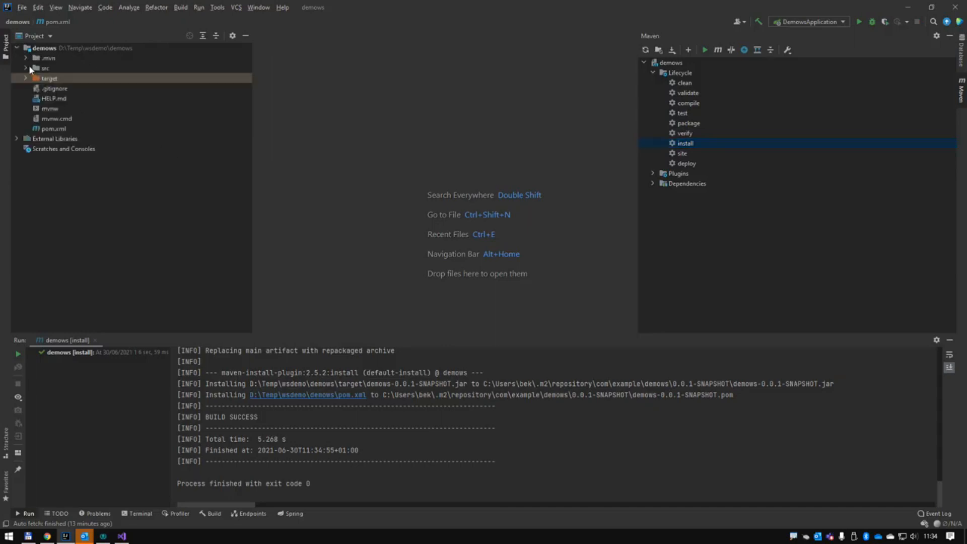
pyautogui.click(36, 68)
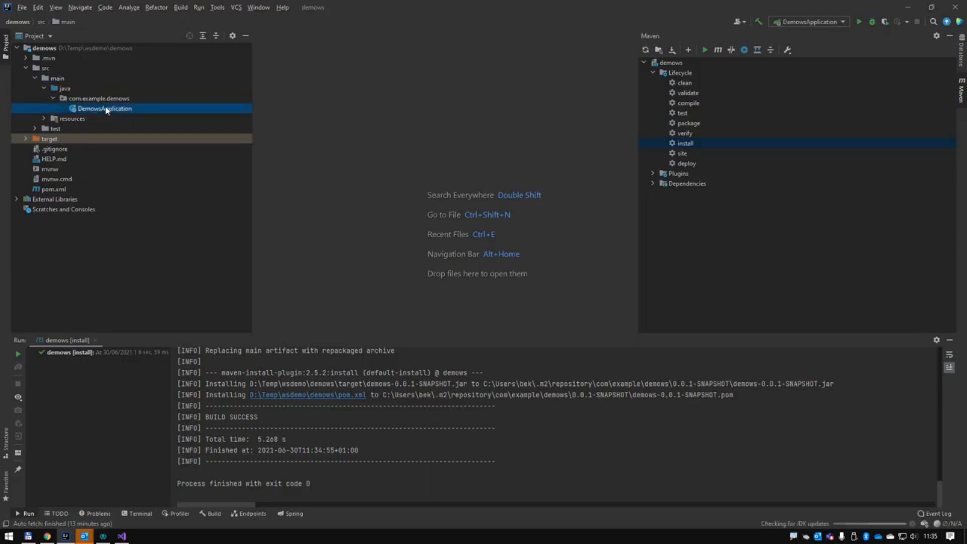
pyautogui.doubleClick(105, 107)
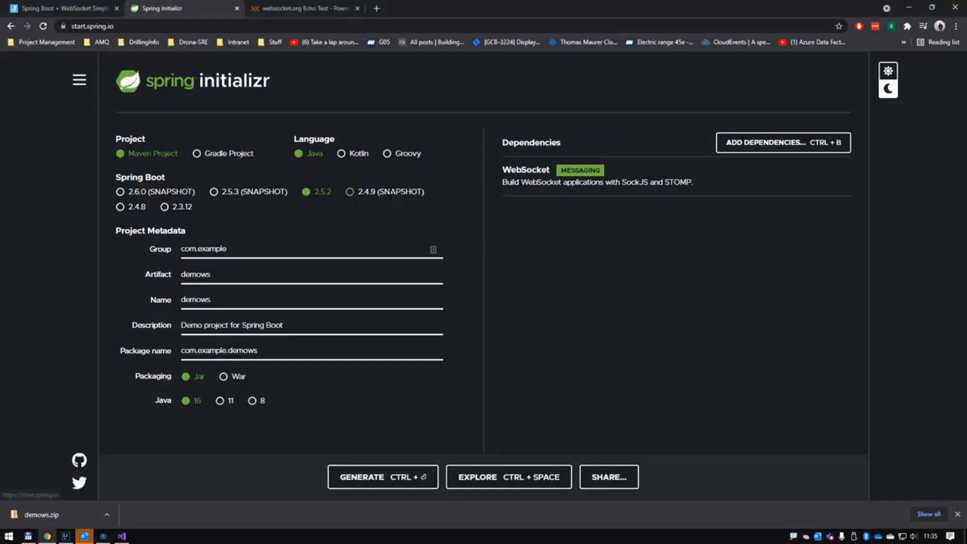
# Step: Select the SocketTextHandler class name in the javainuse tutorial and compare with DemowsApplication in IntelliJ
pyautogui.click(61, 8)
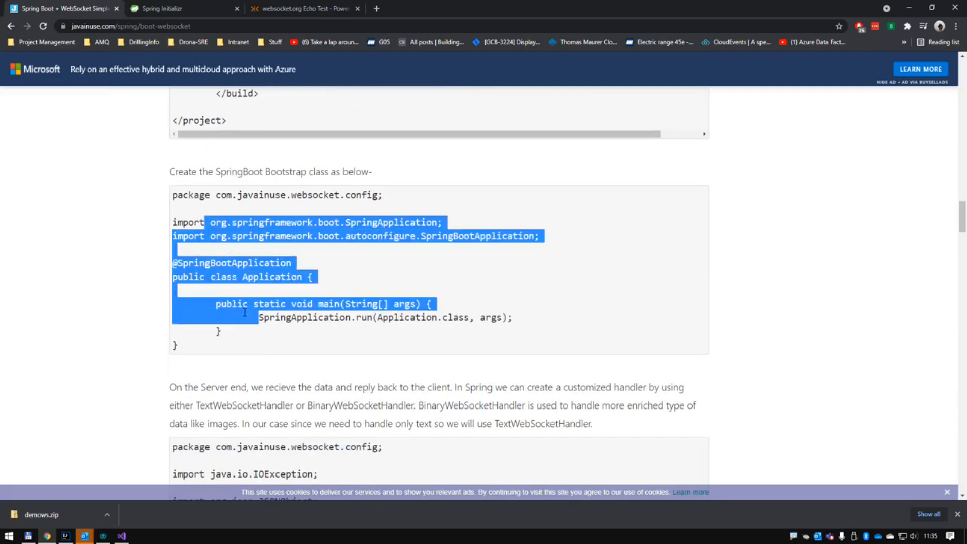
pyautogui.scroll(-3)
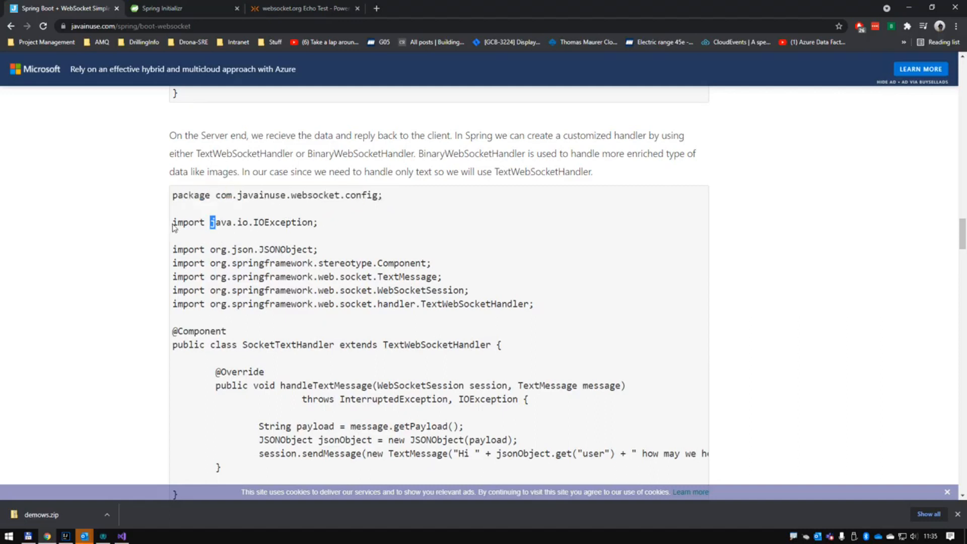
pyautogui.doubleClick(289, 344)
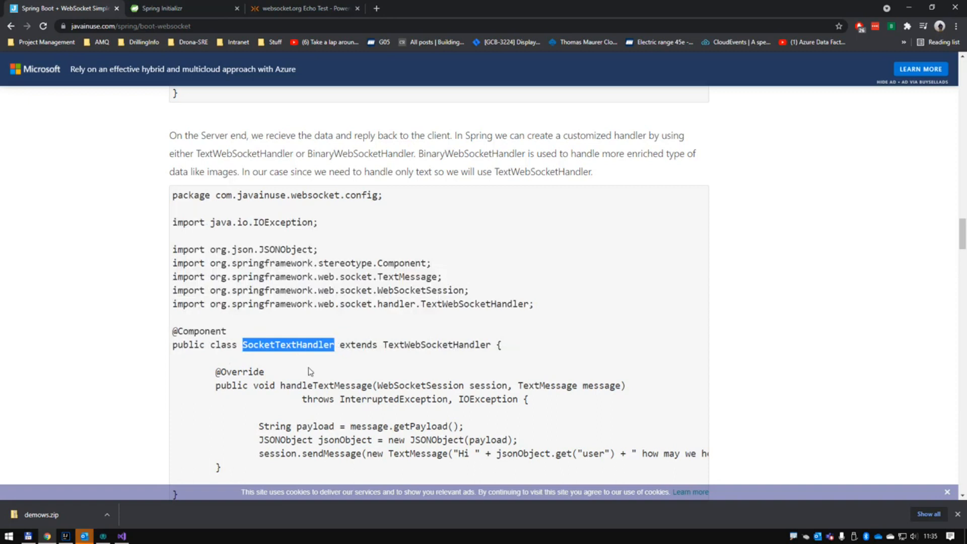
pyautogui.press('alt+tab')
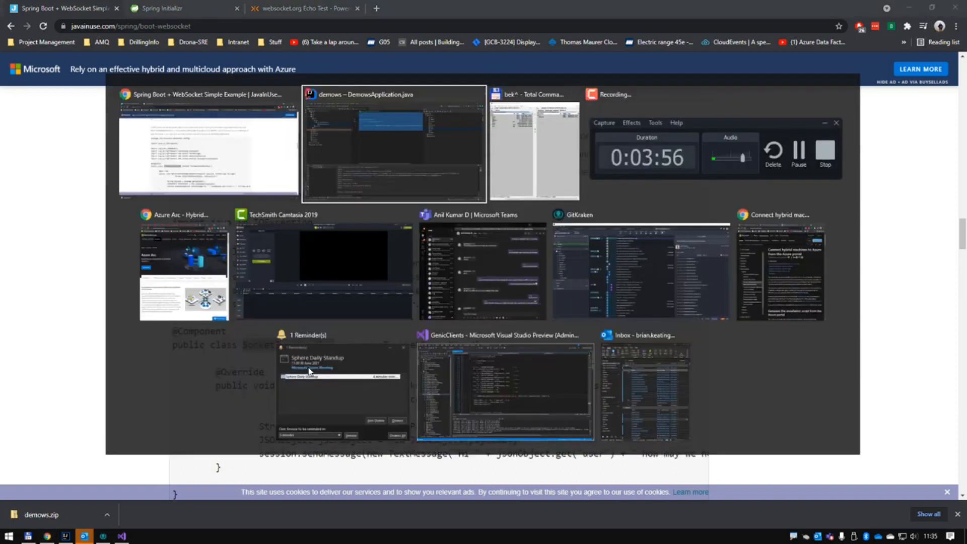
pyautogui.click(392, 145)
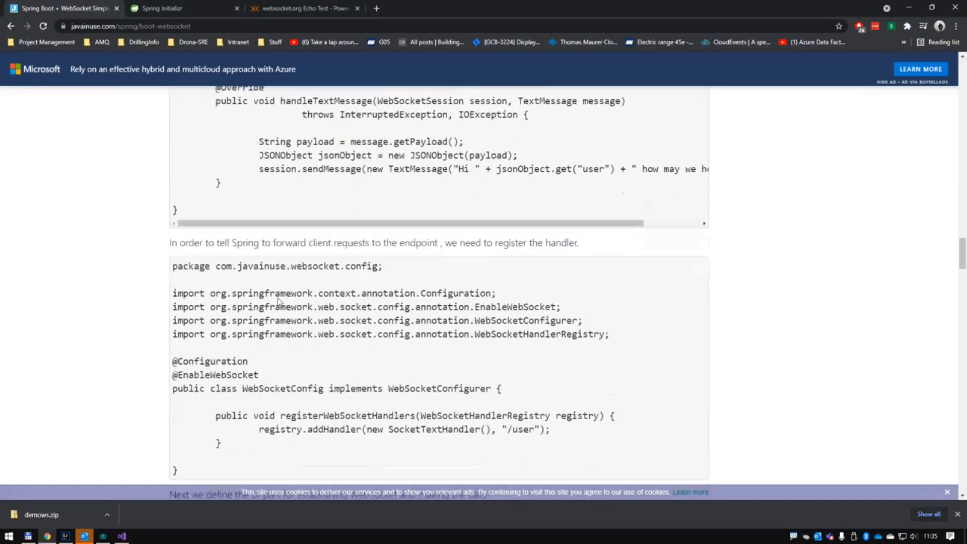
# Step: Select the WebSocketConfig name and copy the SocketTextHandler class code from the tutorial
pyautogui.doubleClick(284, 370)
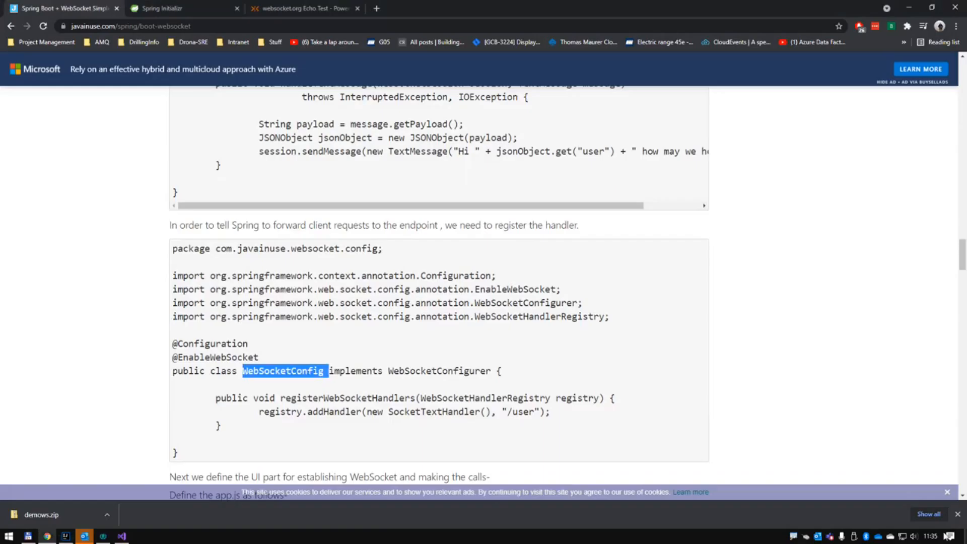
pyautogui.scroll(3)
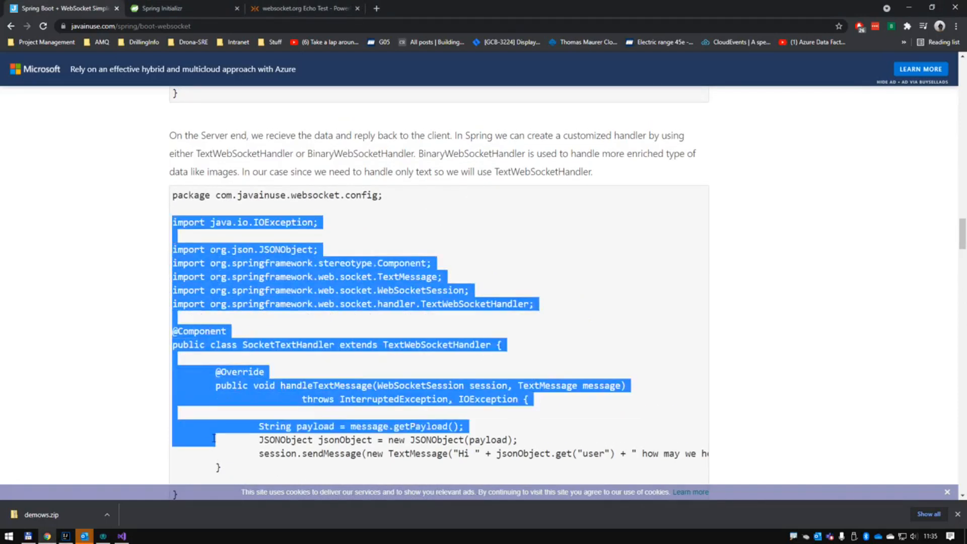
pyautogui.scroll(-3)
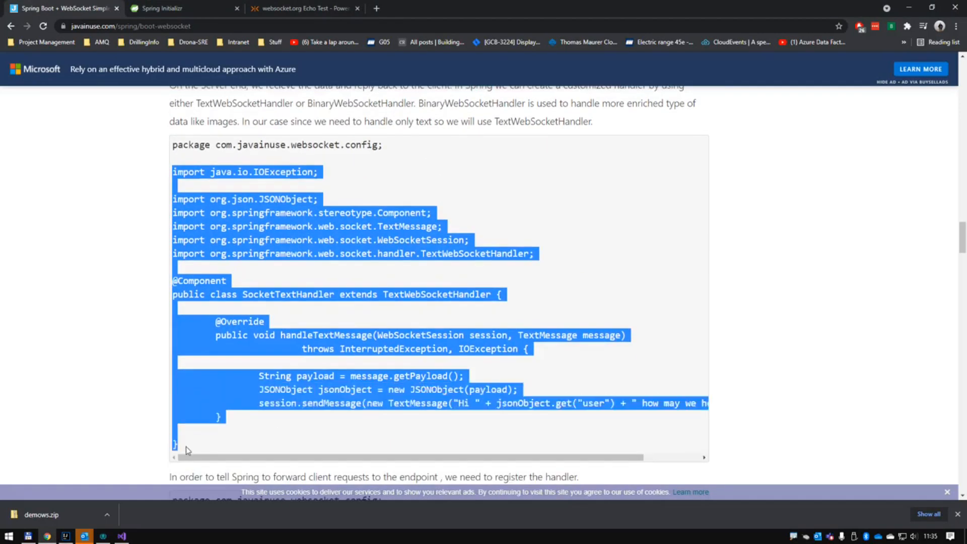
pyautogui.press('alt+tab')
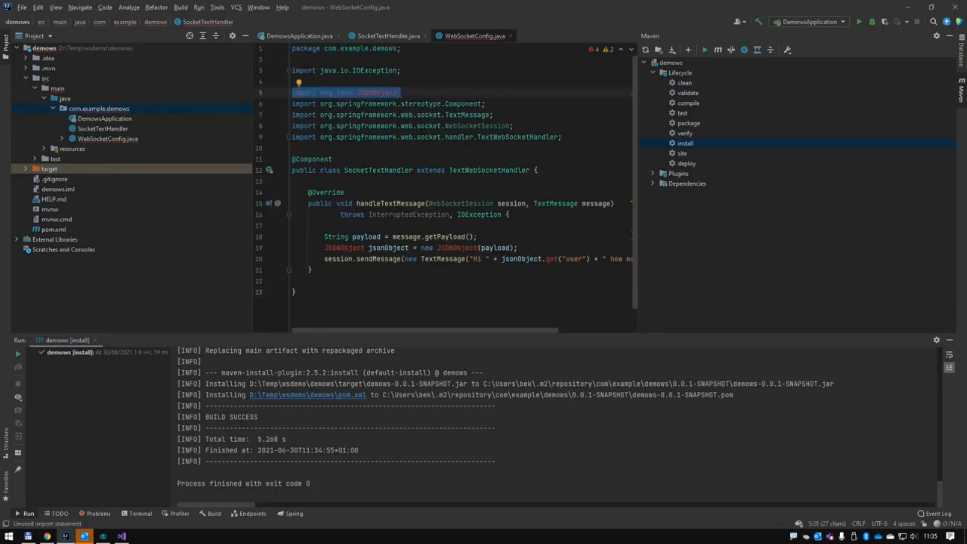
# Step: Compare with the tutorial, then remove JSONObject parsing so SocketTextHandler replies "Hi how may we help you?"
pyautogui.press('alt+tab')
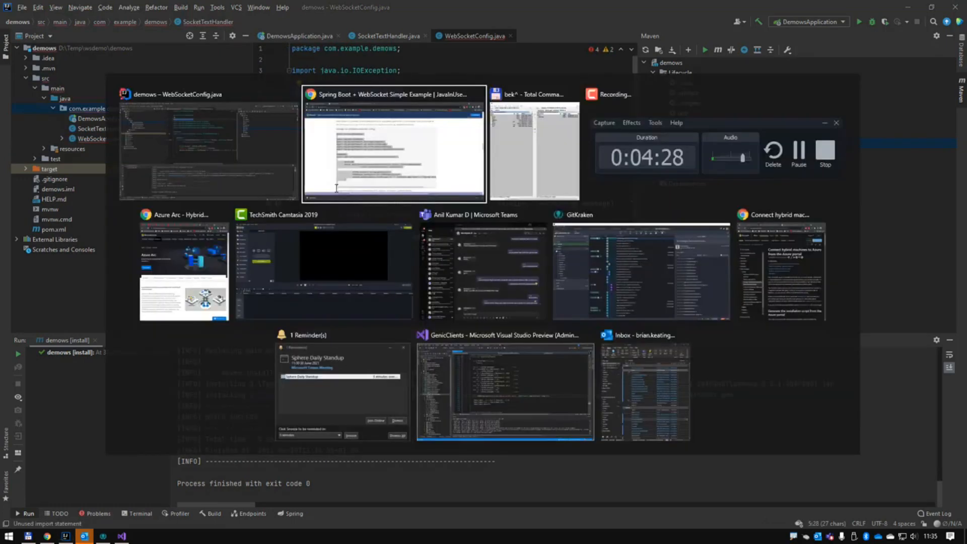
pyautogui.click(393, 144)
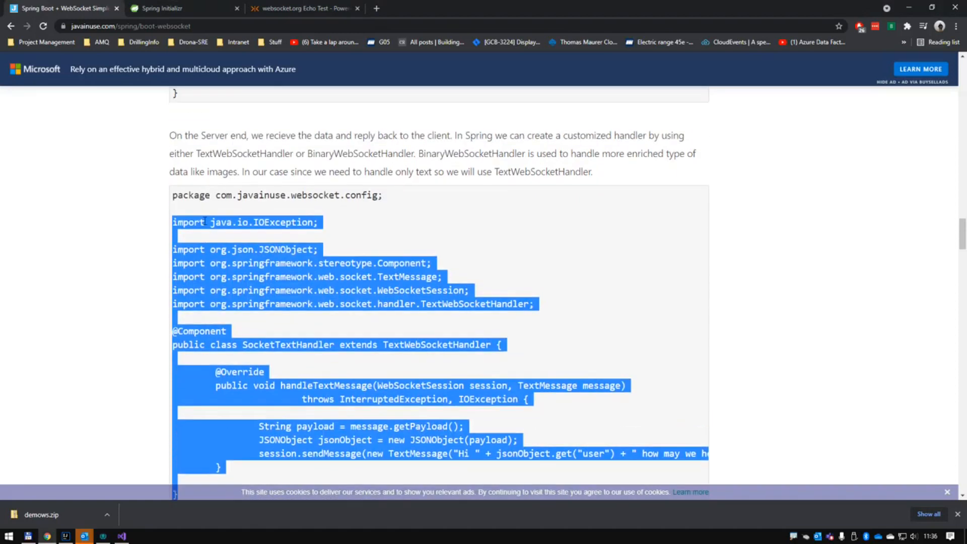
pyautogui.scroll(3)
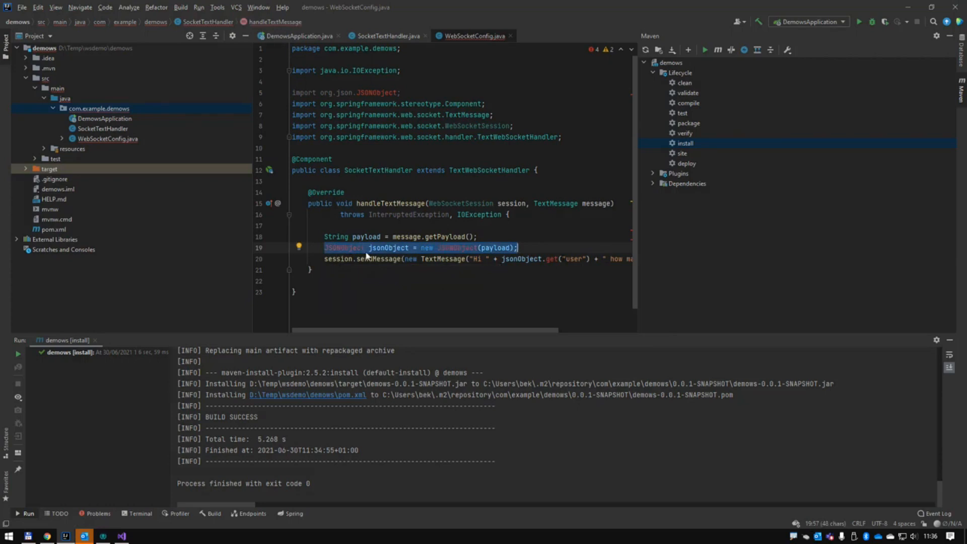
pyautogui.press('Delete')
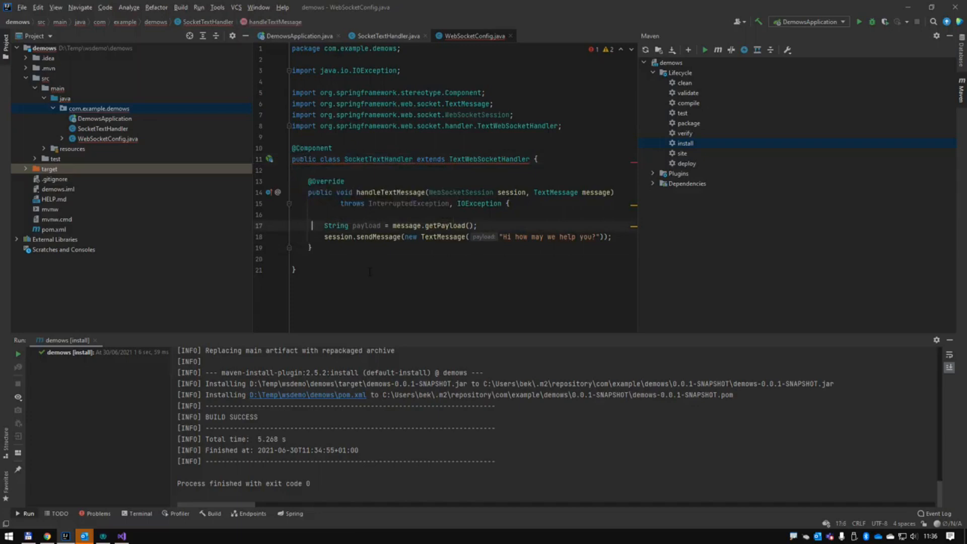
pyautogui.moveTo(635, 167)
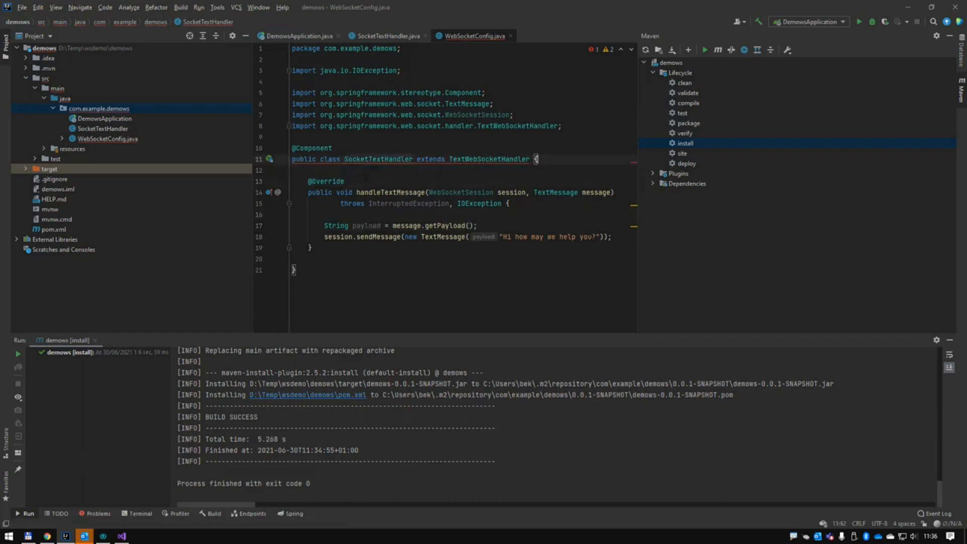
# Step: Open WebSocketConfig.java from the Project tree, then return to the tutorial in Chrome
pyautogui.click(108, 138)
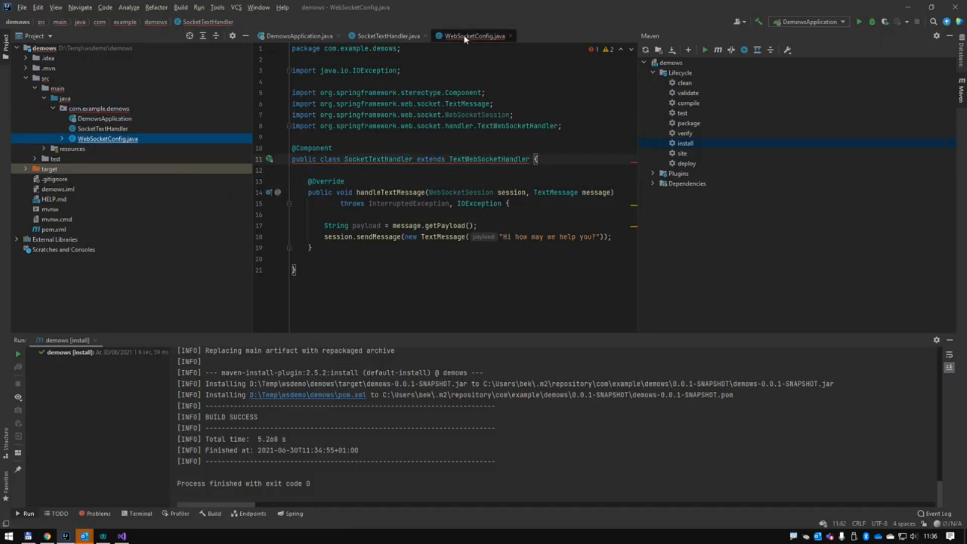
pyautogui.click(304, 70)
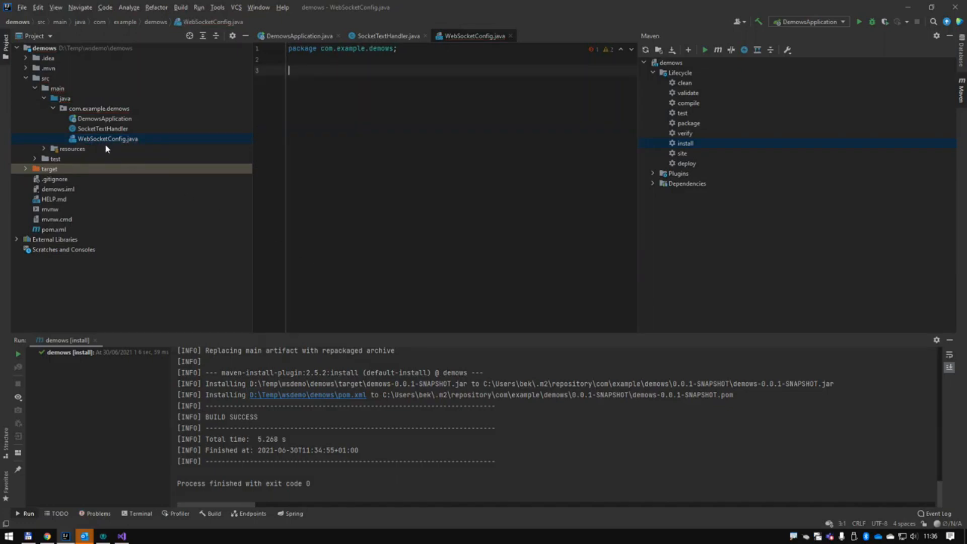
pyautogui.click(102, 129)
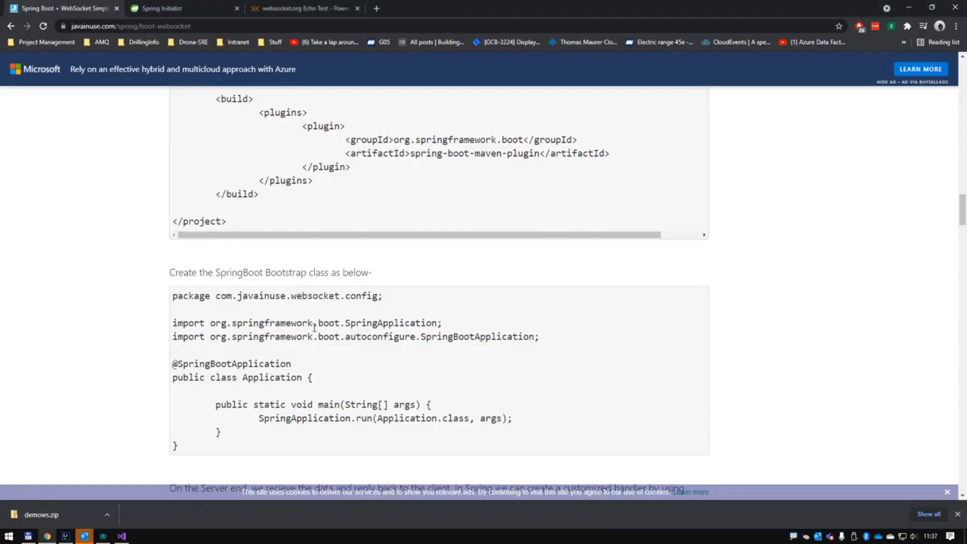
# Step: Copy the tutorial's WebSocketConfig code registering the handler at /user and return to the IDE
pyautogui.scroll(-3)
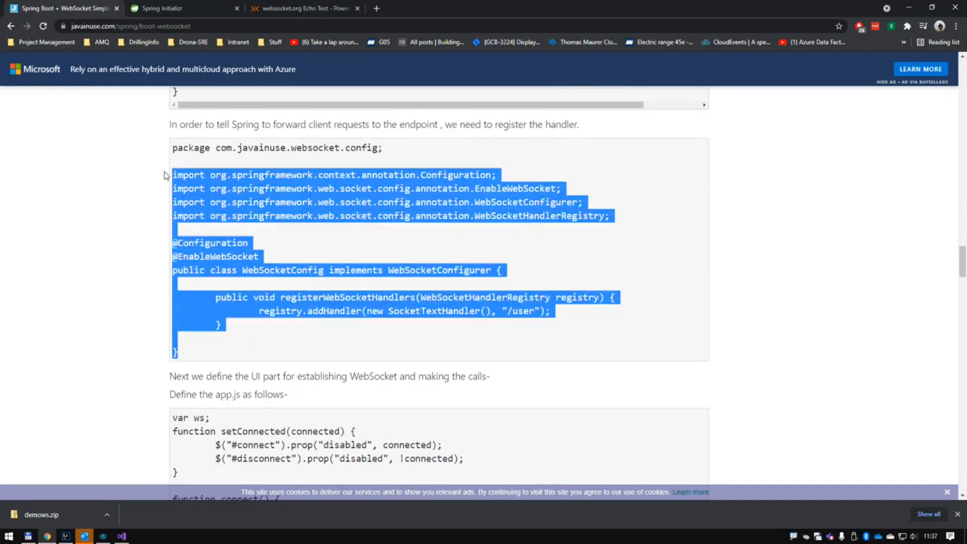
pyautogui.click(83, 535)
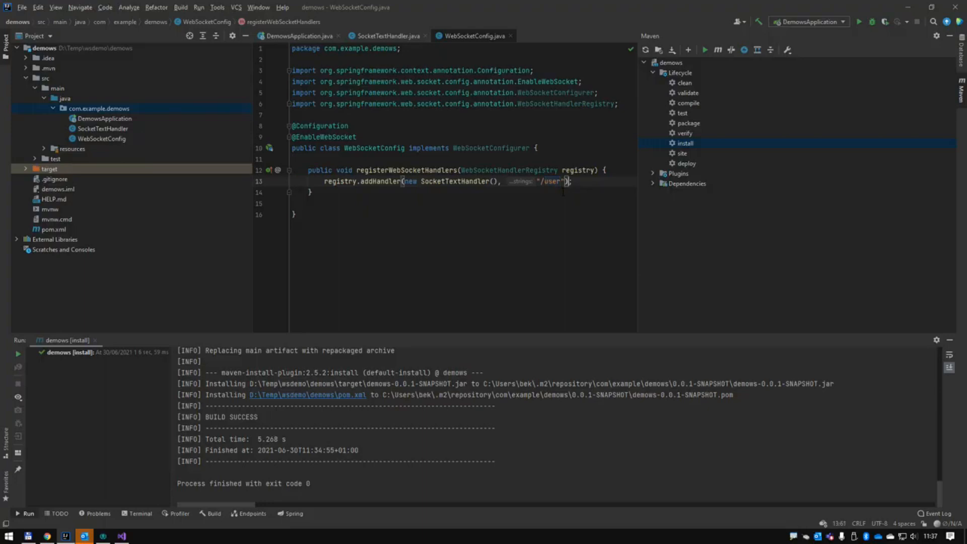
# Step: Add .setAllowedOrigins("*") to the addHandler registration and run DemowsApplication on port 8080
pyautogui.press('Enter')
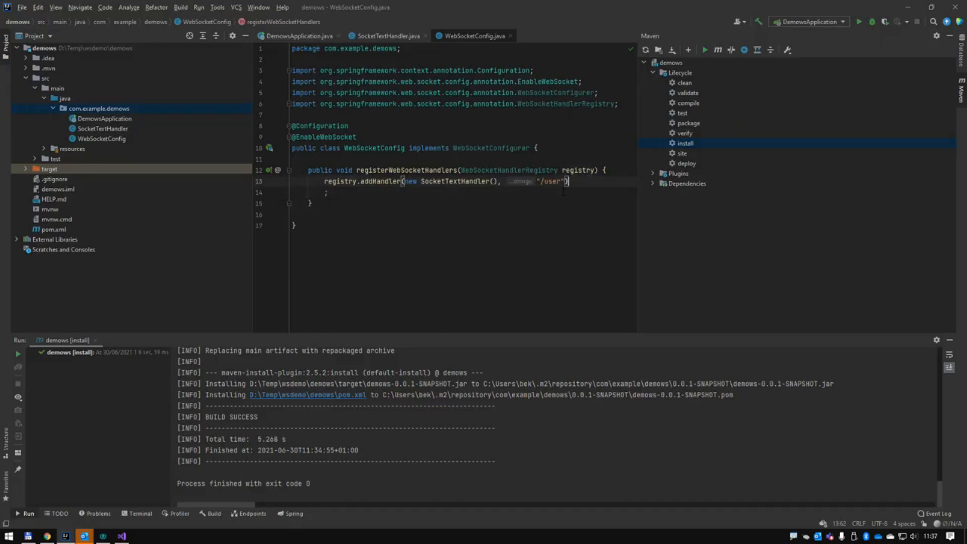
pyautogui.press('enter')
pyautogui.write('.al')
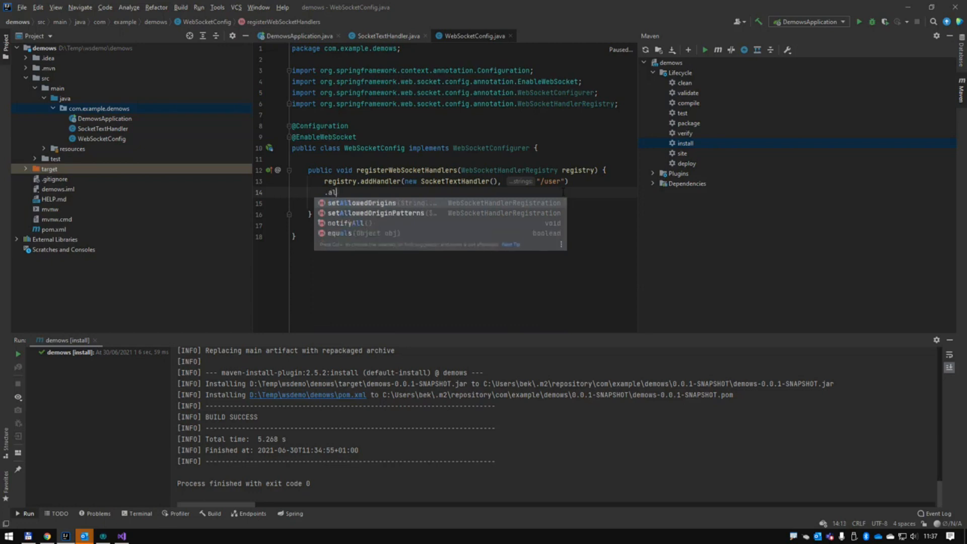
pyautogui.click(370, 203)
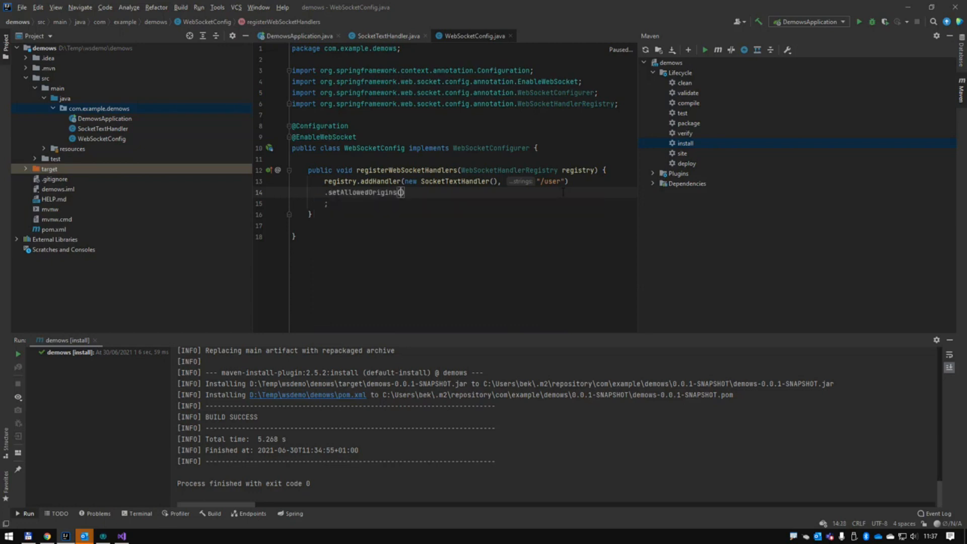
pyautogui.write('"*"')
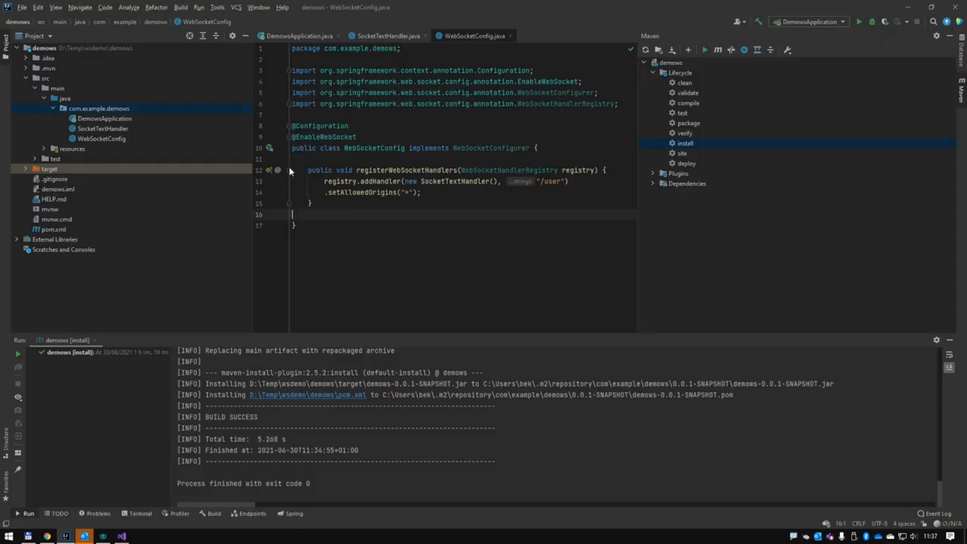
pyautogui.click(299, 36)
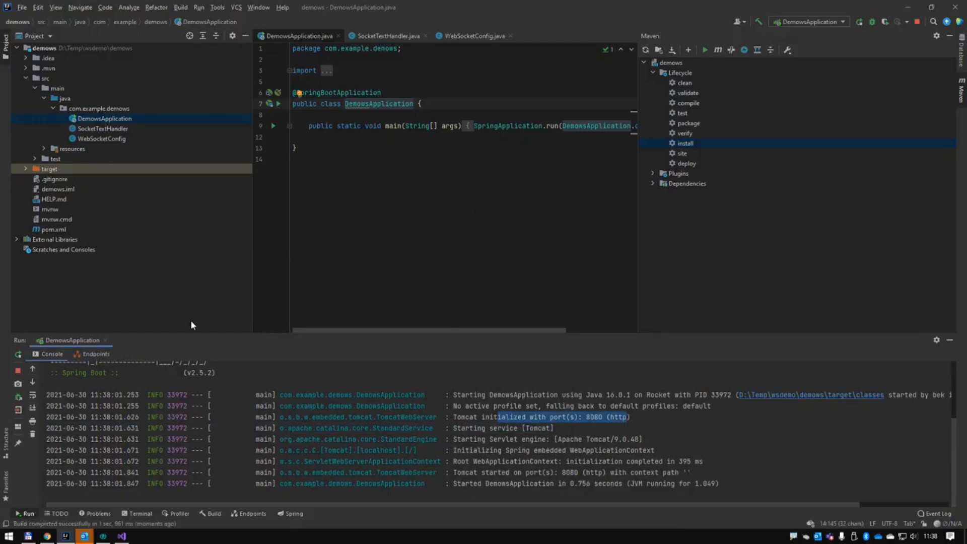
pyautogui.moveTo(45, 536)
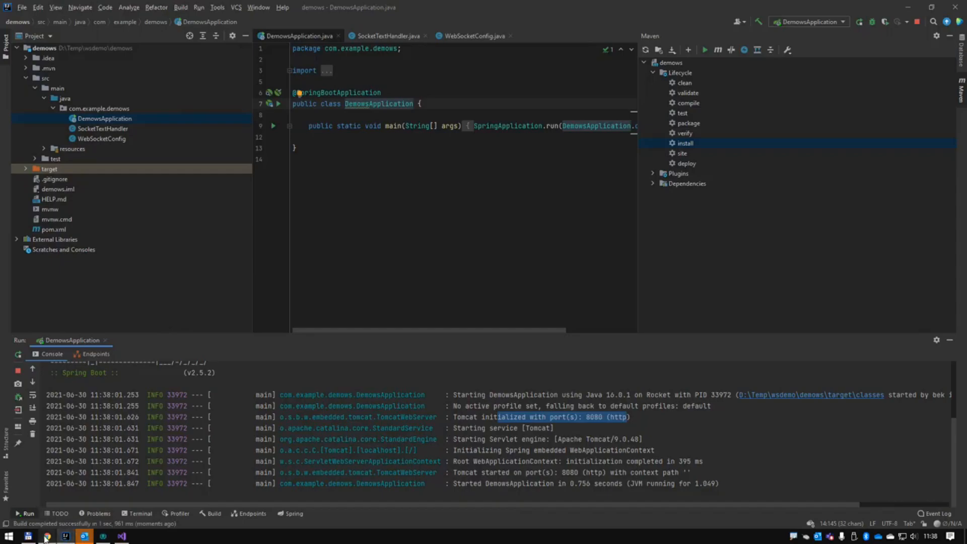
# Step: Point the websocket.org Echo Test at ws://localhost:8080/user and connect until the log shows CONNECTED
pyautogui.click(27, 535)
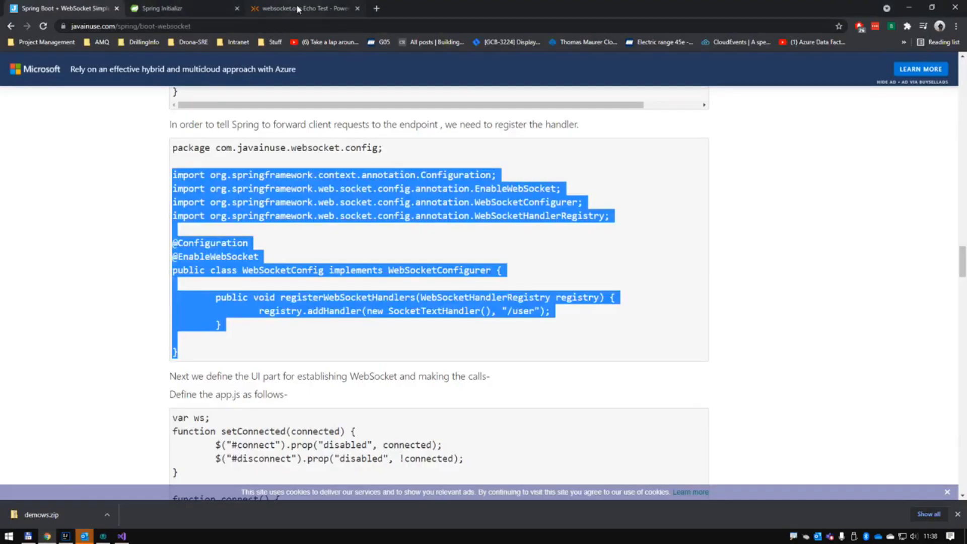
pyautogui.click(303, 8)
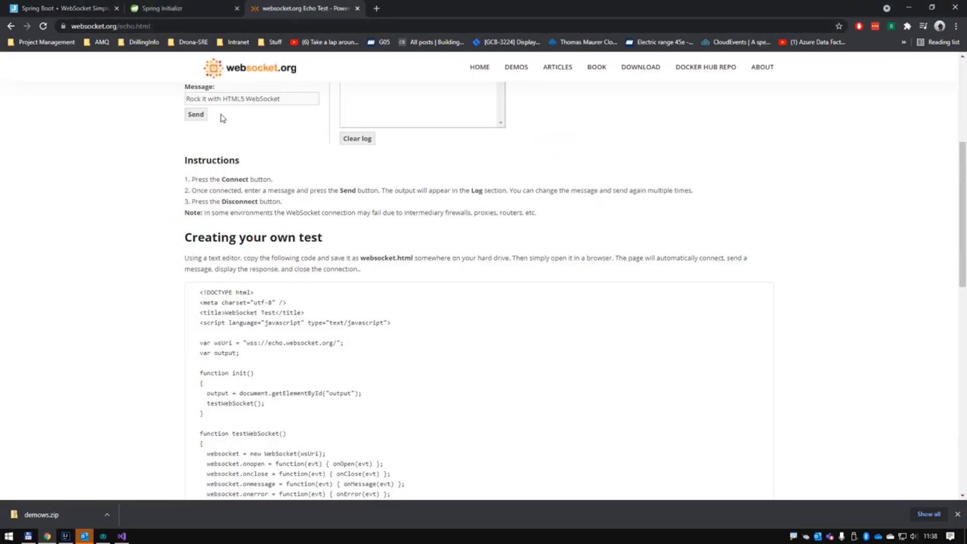
pyautogui.scroll(3)
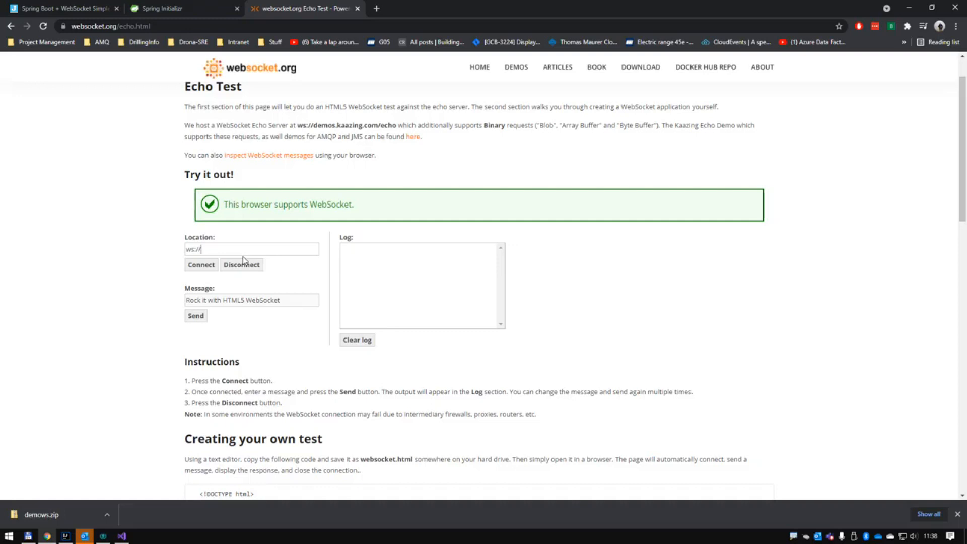
pyautogui.write('localhost:8080/user')
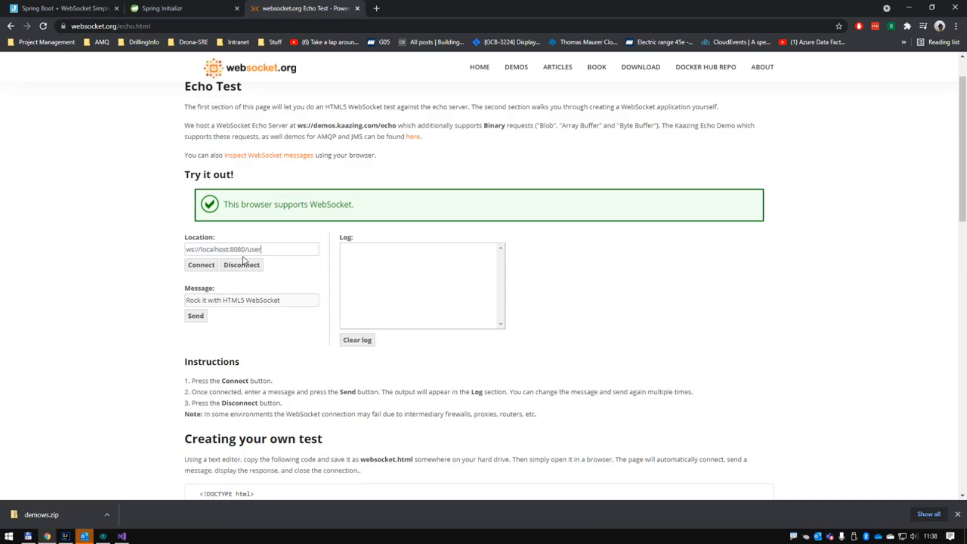
pyautogui.click(200, 265)
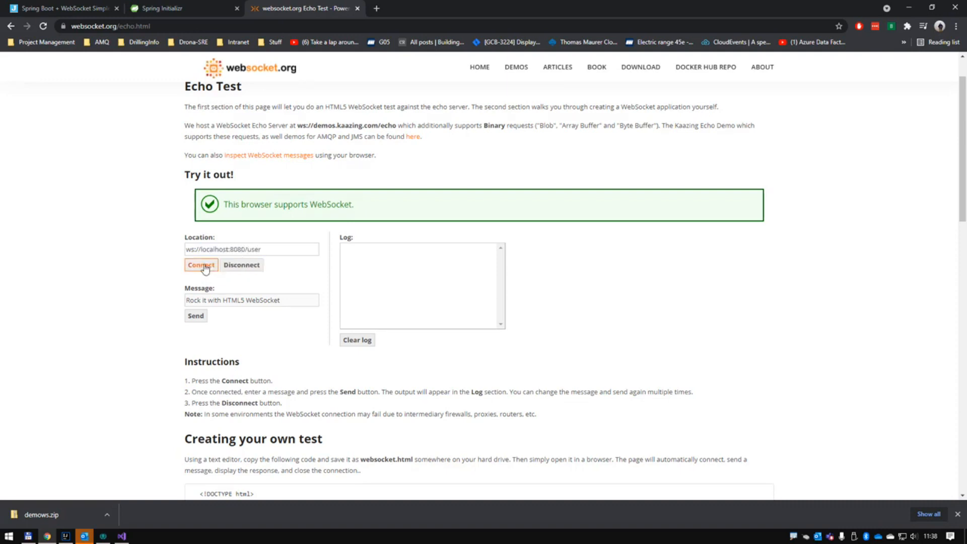
pyautogui.click(200, 264)
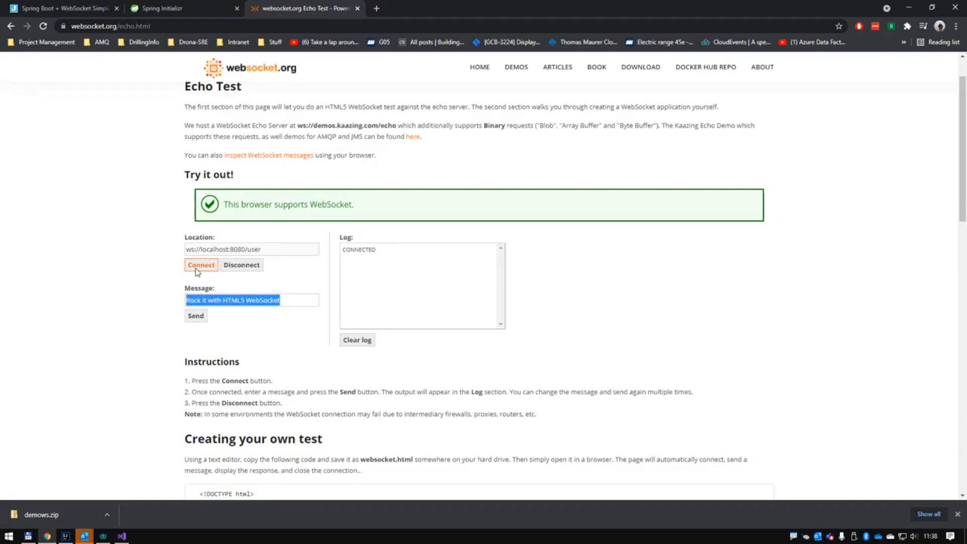
pyautogui.moveTo(181, 333)
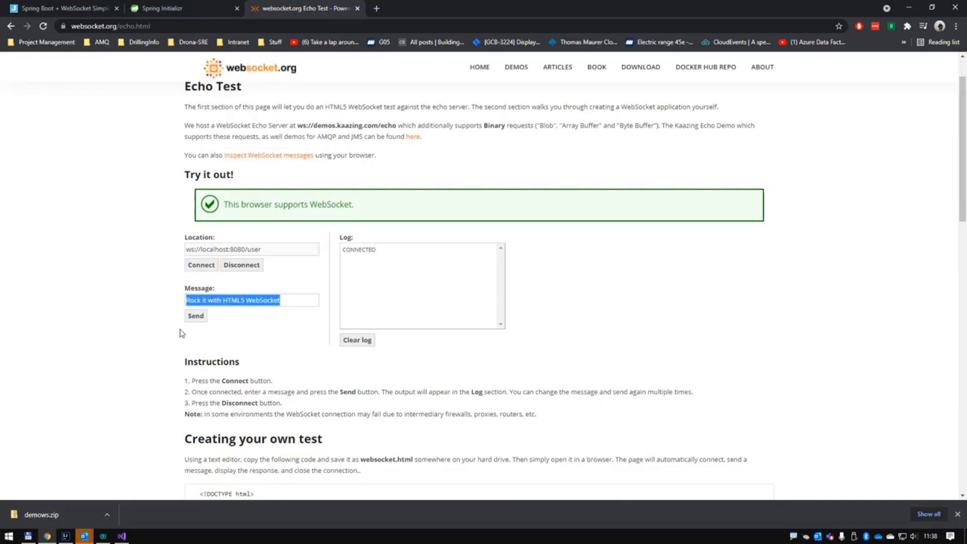
pyautogui.press('alt+tab')
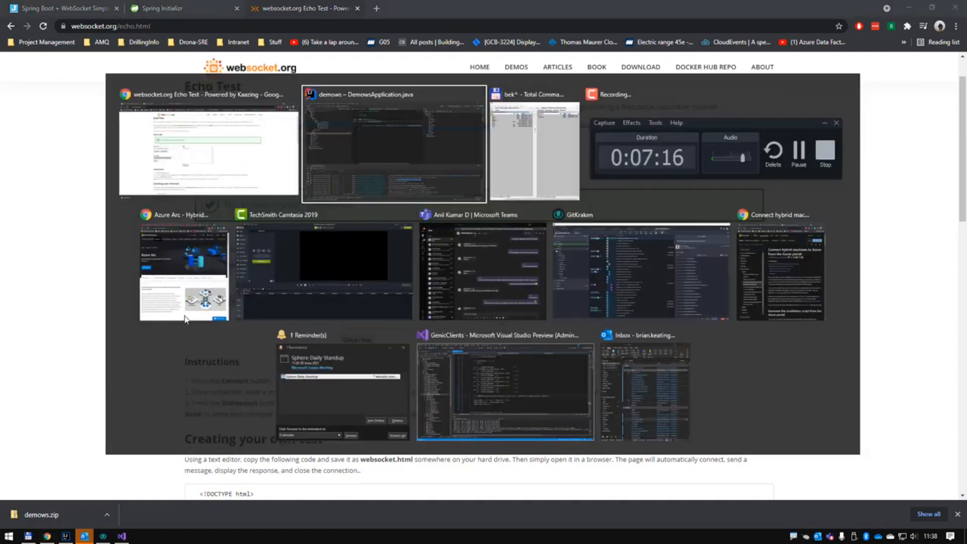
pyautogui.click(392, 143)
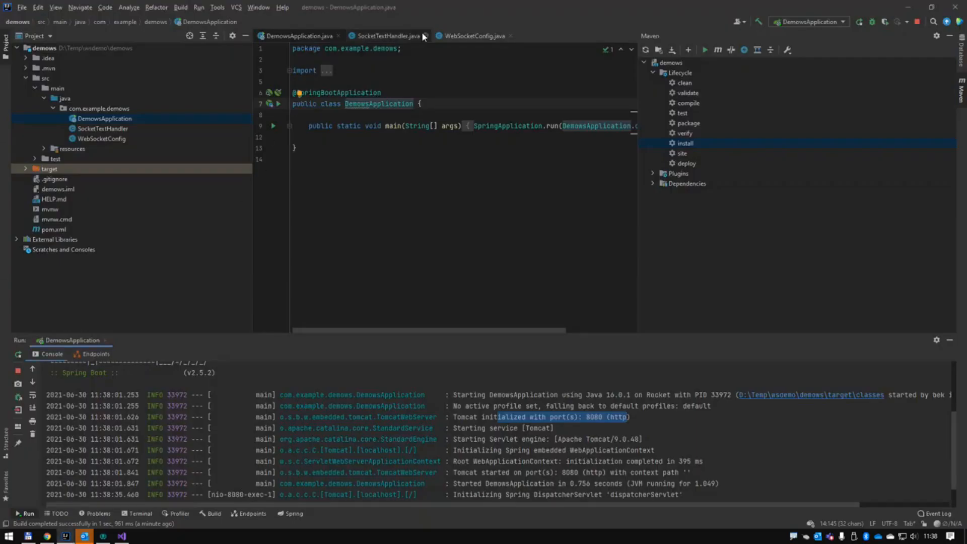
pyautogui.click(387, 36)
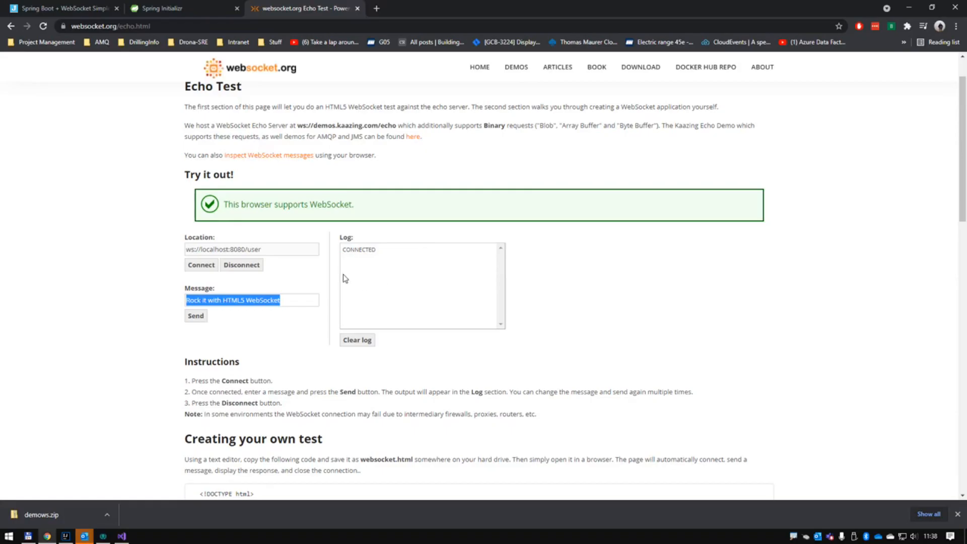
# Step: Send the sample message and receive "Hi how may we help you?" from the local server
pyautogui.click(196, 315)
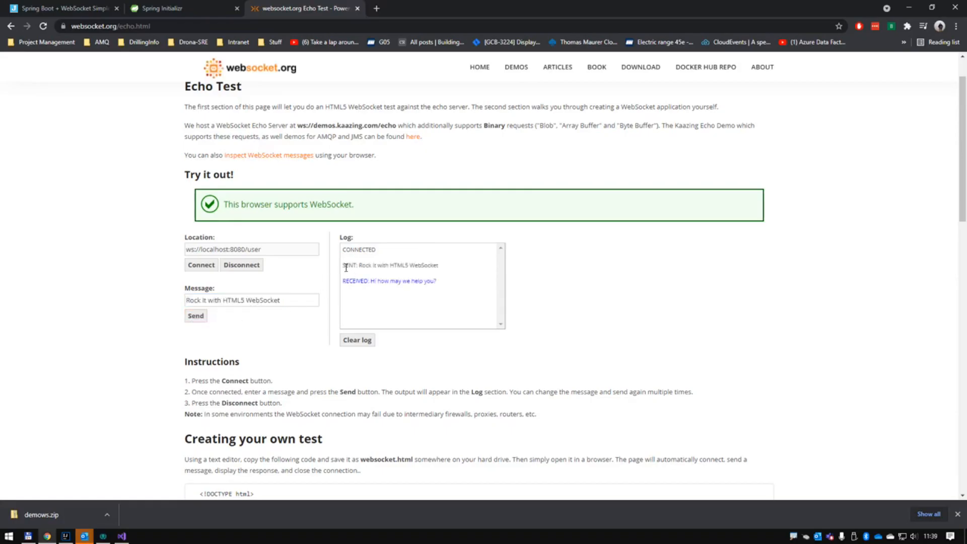
pyautogui.doubleClick(233, 300)
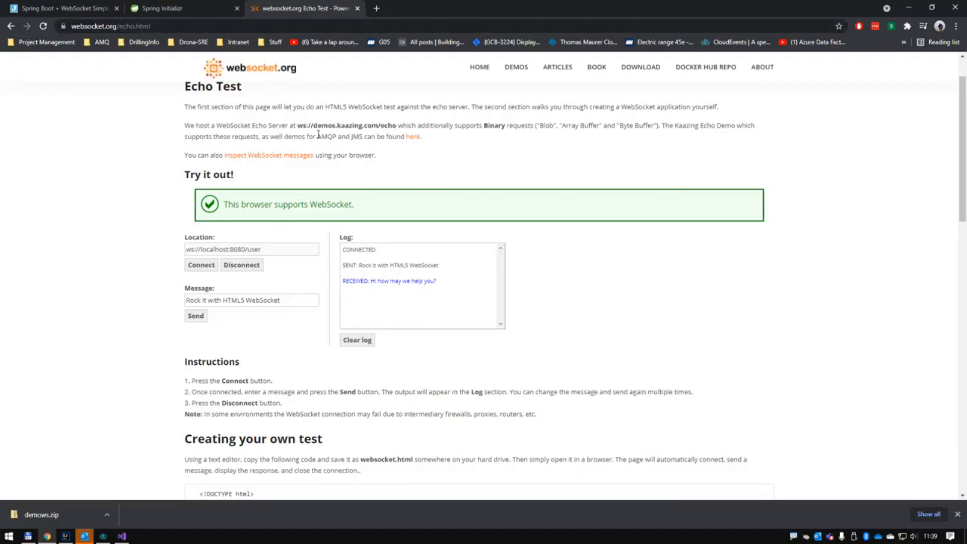
pyautogui.moveTo(308, 153)
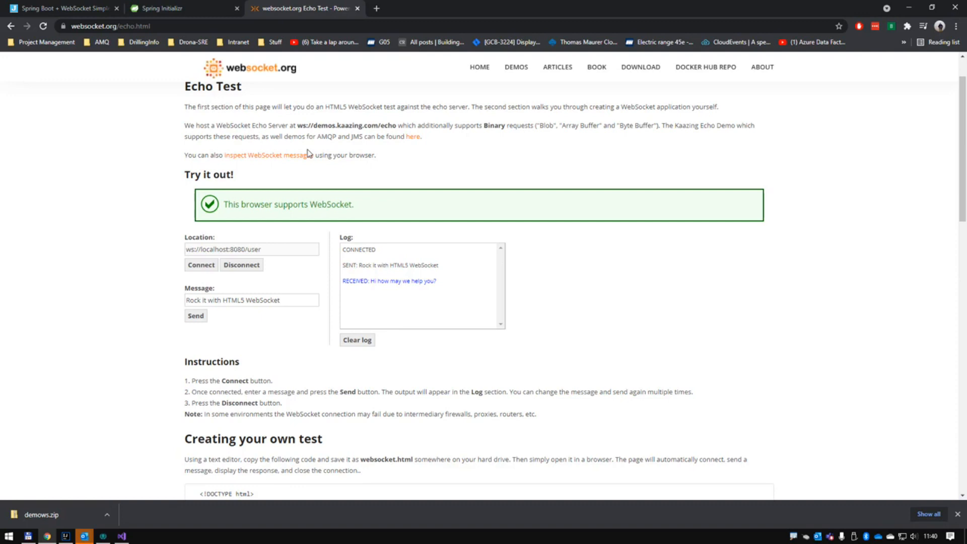